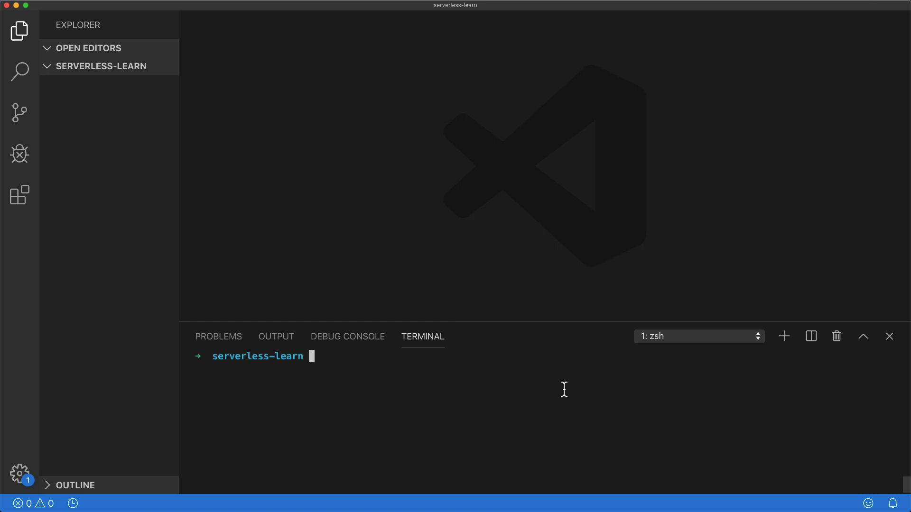
# Run the serverless command in the terminal and confirm creating a new project.
pyautogui.write('serv')
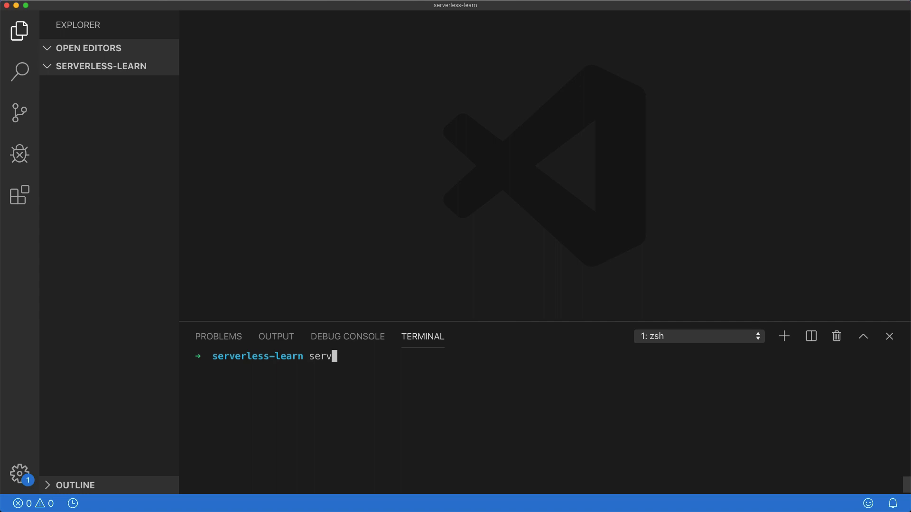
pyautogui.write('erless')
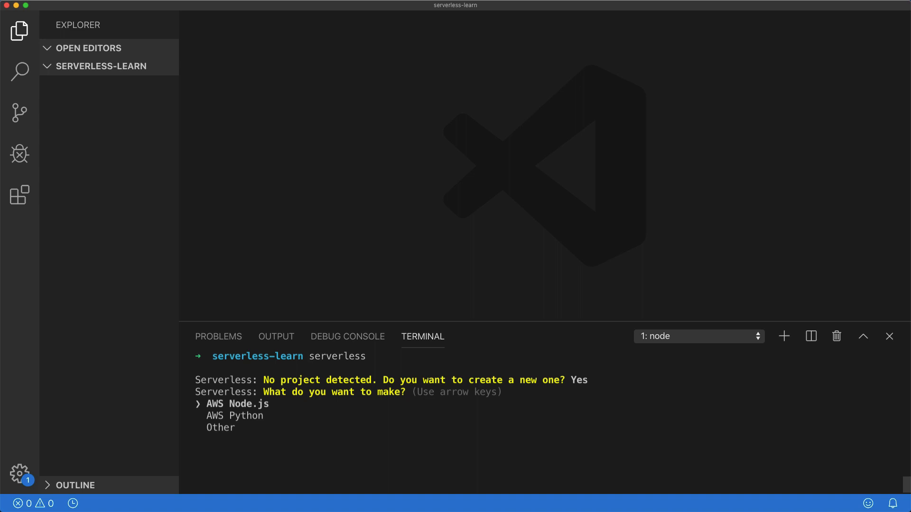
# Choose the AWS Python template and name the project serverlessjams.
pyautogui.press('Down')
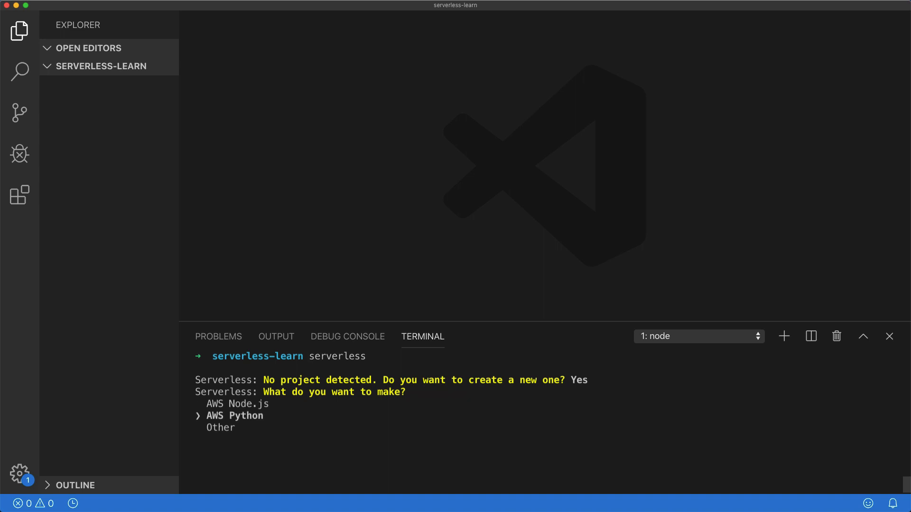
pyautogui.press('Up')
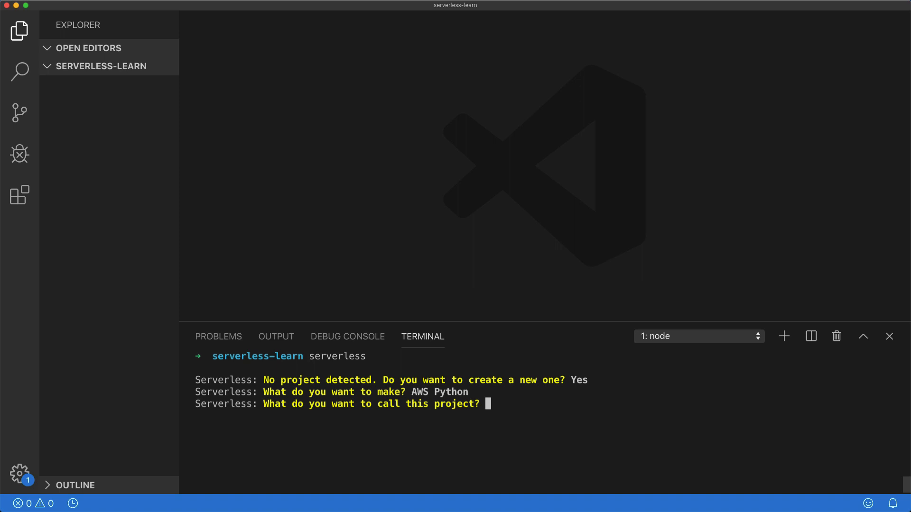
pyautogui.write('serverl')
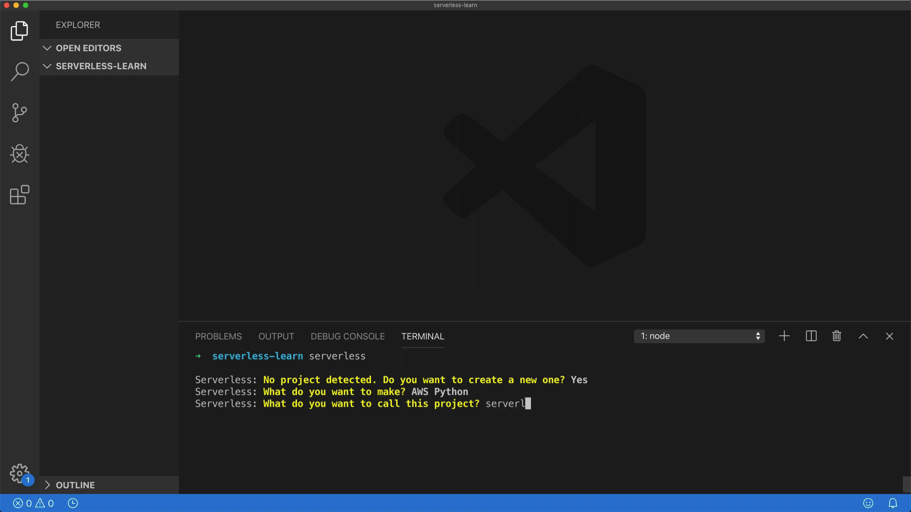
pyautogui.write('essjams')
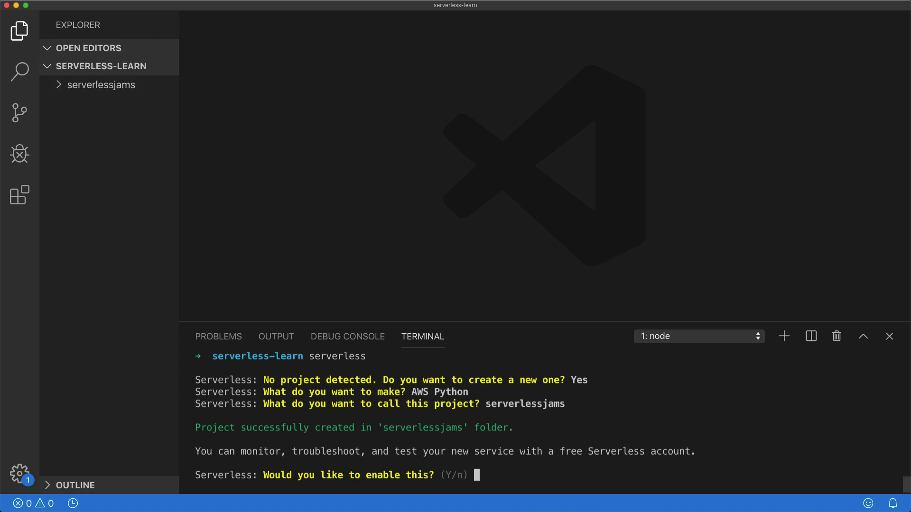
pyautogui.moveTo(277, 221)
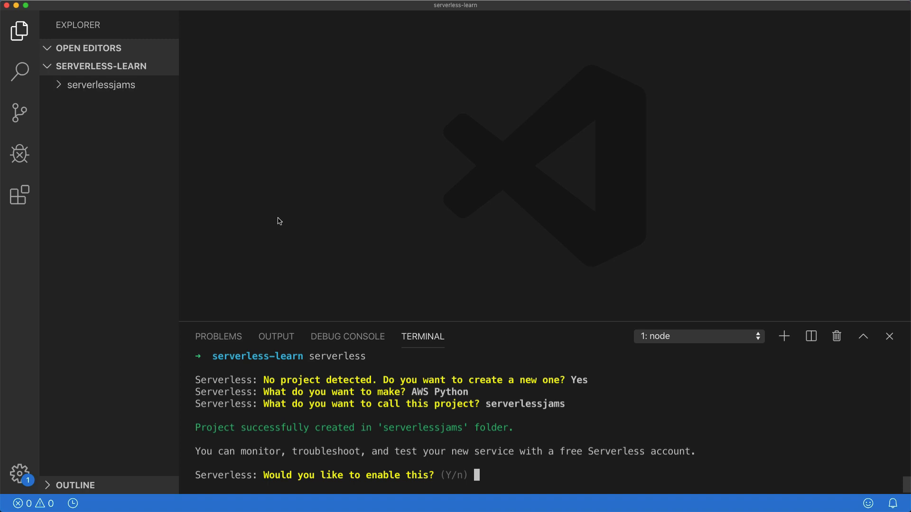
# Expand the serverlessjams folder, open handler.py, and dismiss the Python extension prompt.
pyautogui.click(102, 85)
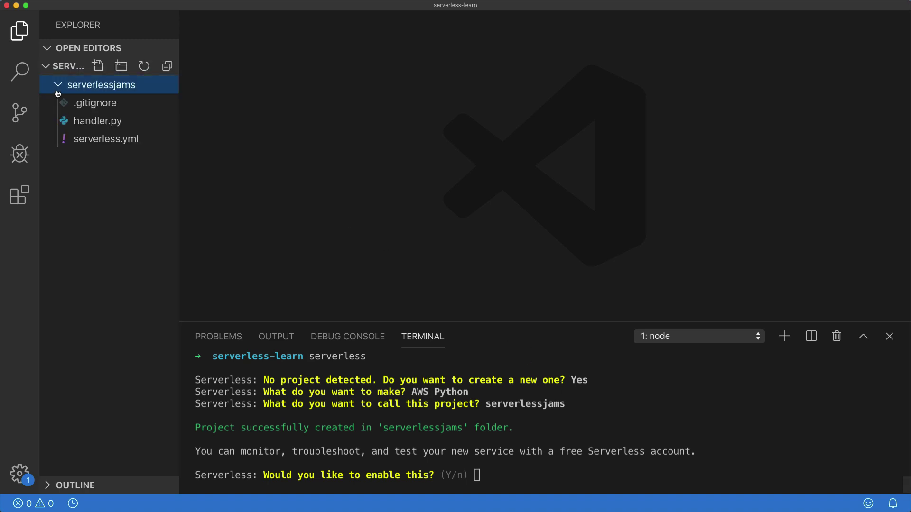
pyautogui.moveTo(96, 103)
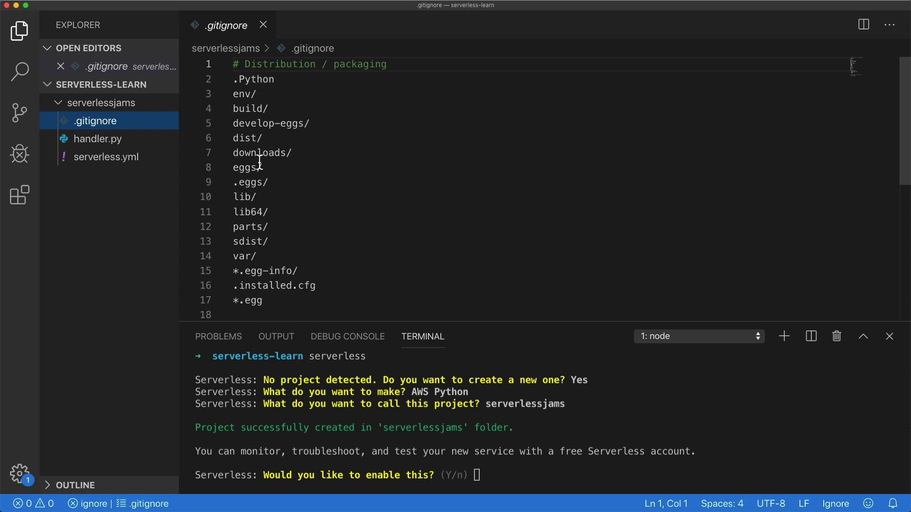
pyautogui.click(98, 138)
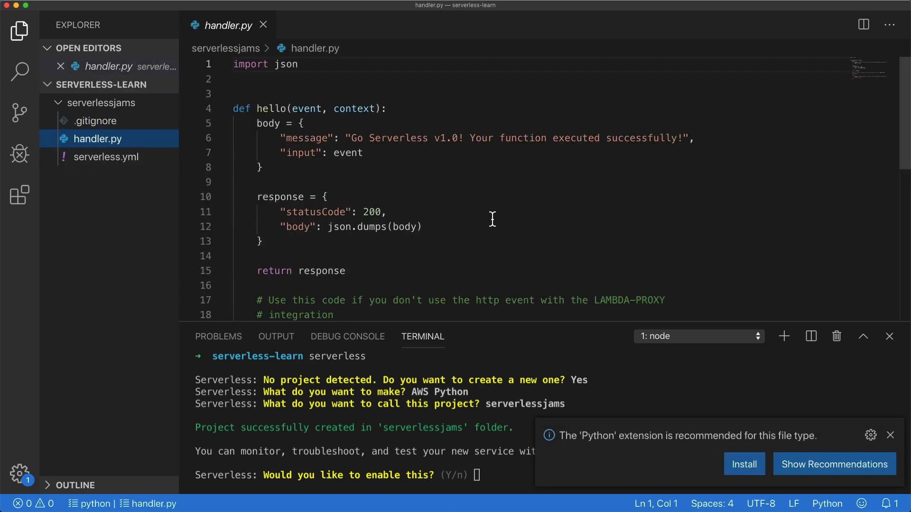
pyautogui.click(889, 435)
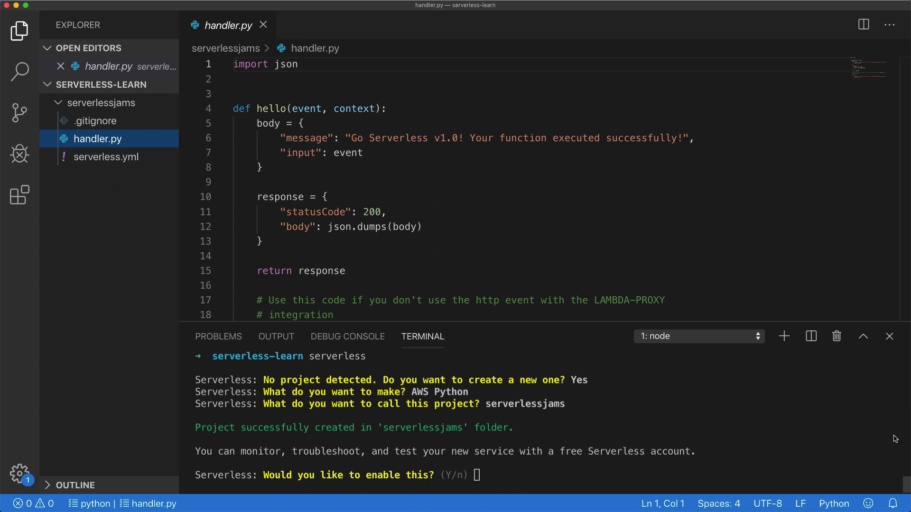
pyautogui.moveTo(672, 310)
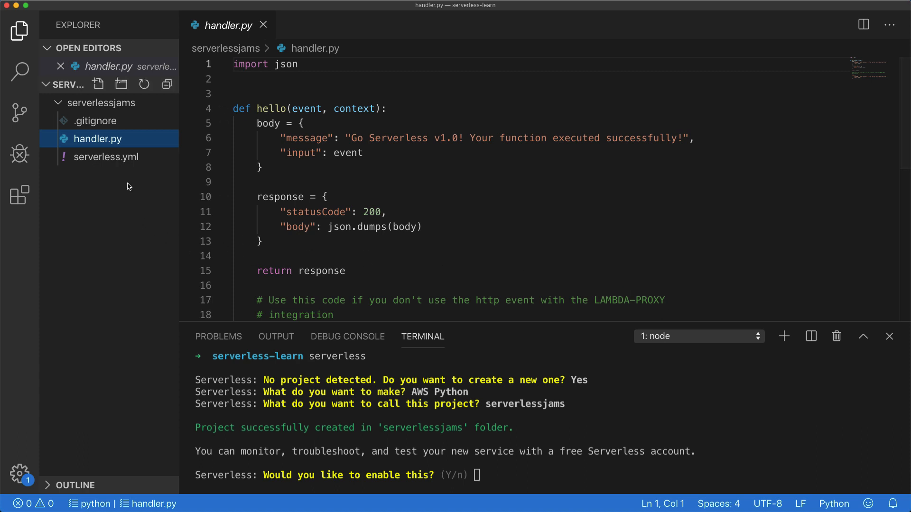
# Open serverless.yml and select the functions block with the hello handler.
pyautogui.click(106, 156)
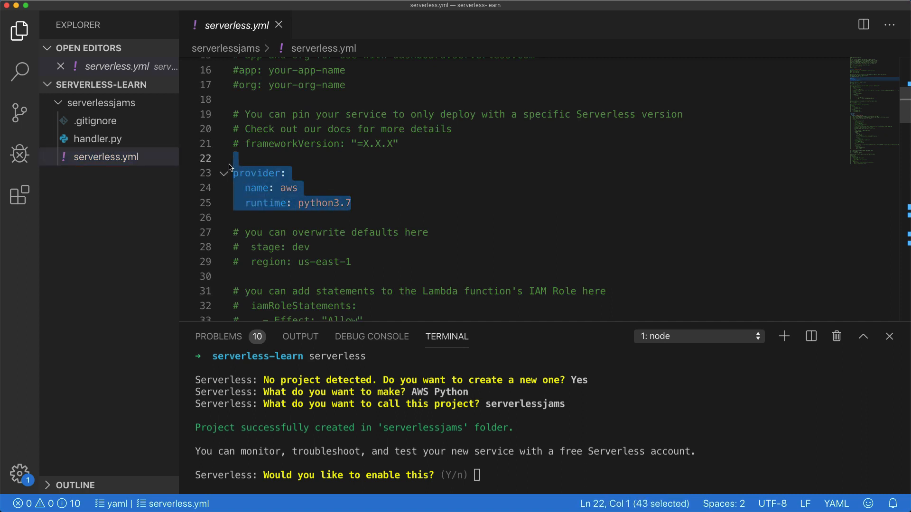
pyautogui.moveTo(379, 178)
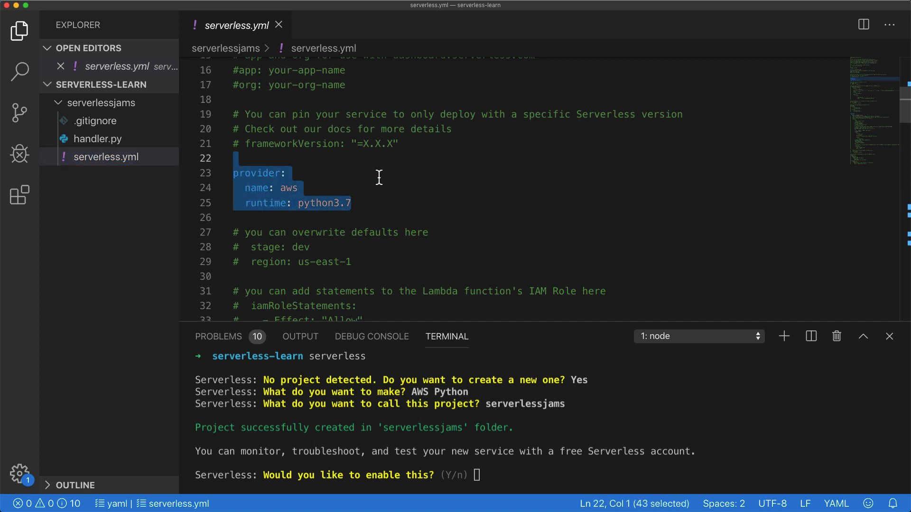
pyautogui.scroll(-3)
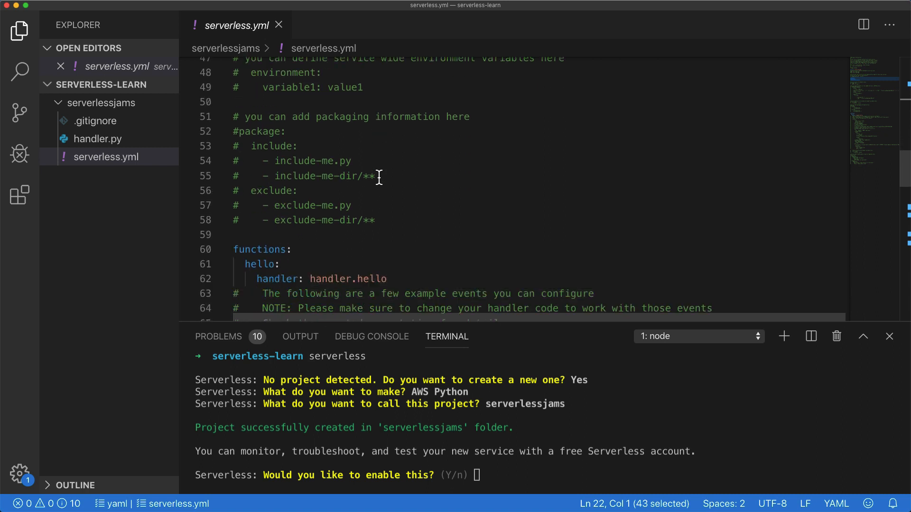
pyautogui.scroll(-3)
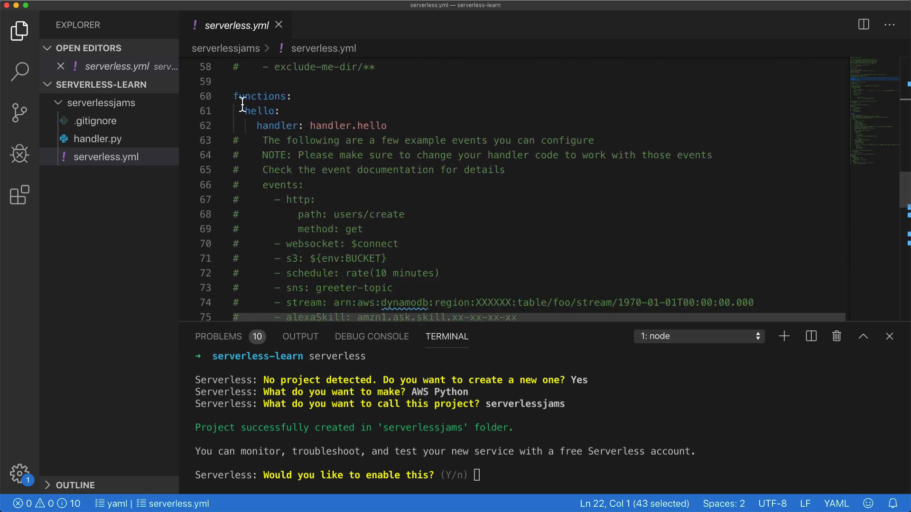
pyautogui.moveTo(232, 96); pyautogui.dragTo(386, 126)
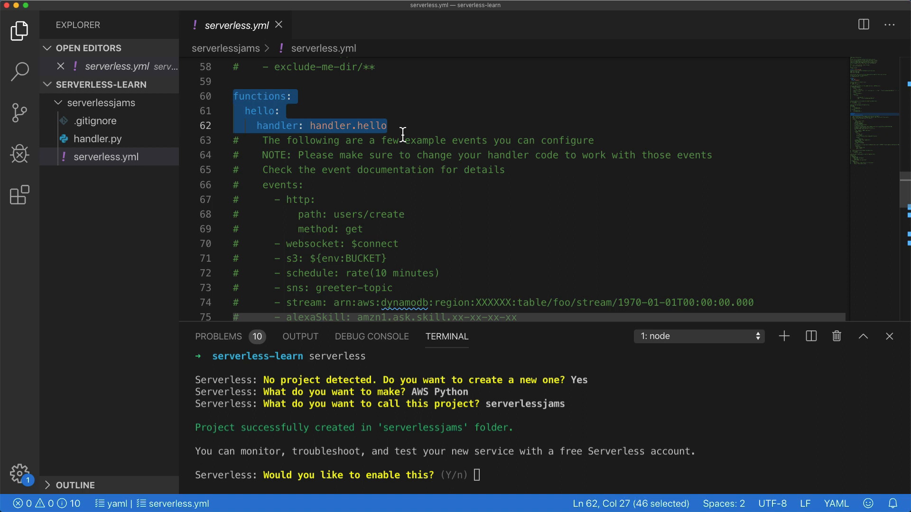
pyautogui.moveTo(522, 340)
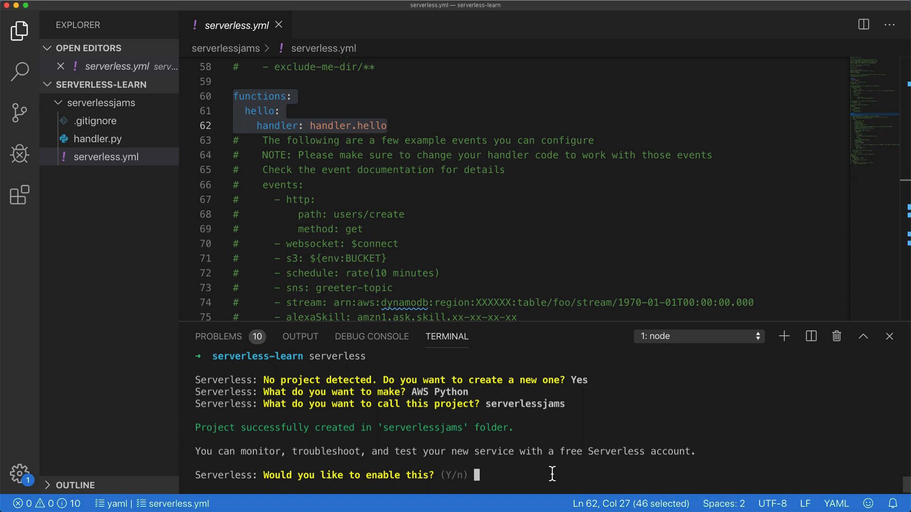
# Enable monitoring, pick the serverlesslearn org, and name the application serverlessjams.
pyautogui.write('Yes')
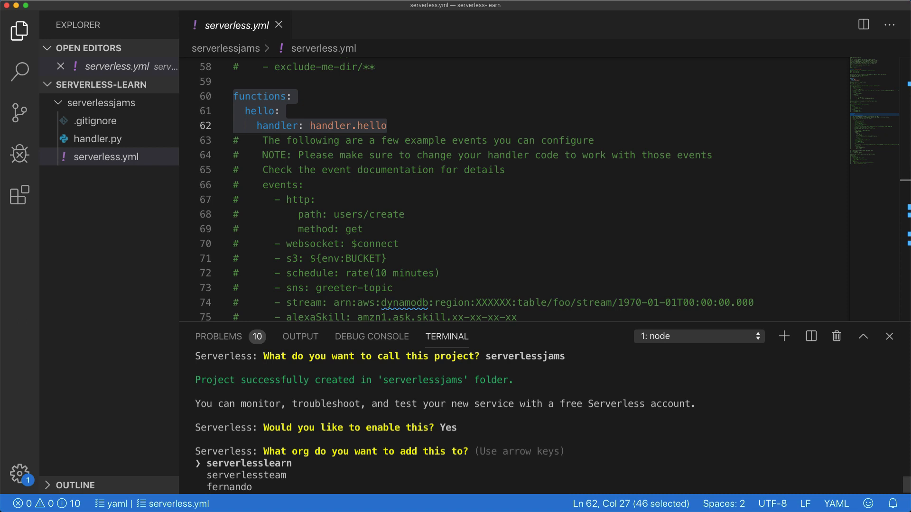
pyautogui.press('Return')
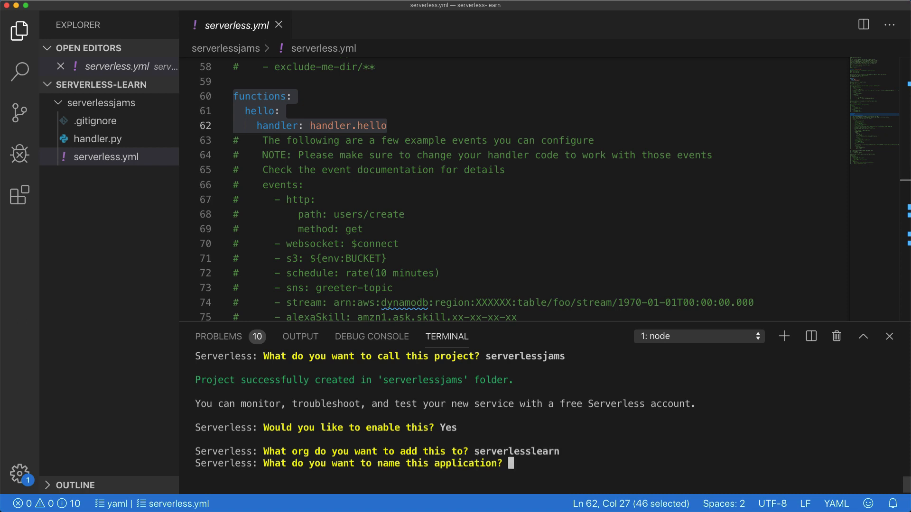
pyautogui.write('serverlessjam')
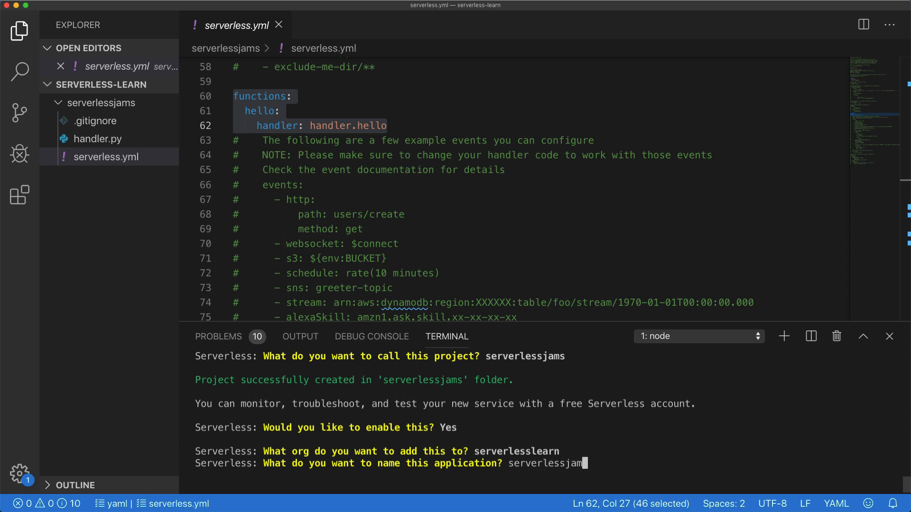
pyautogui.write('s')
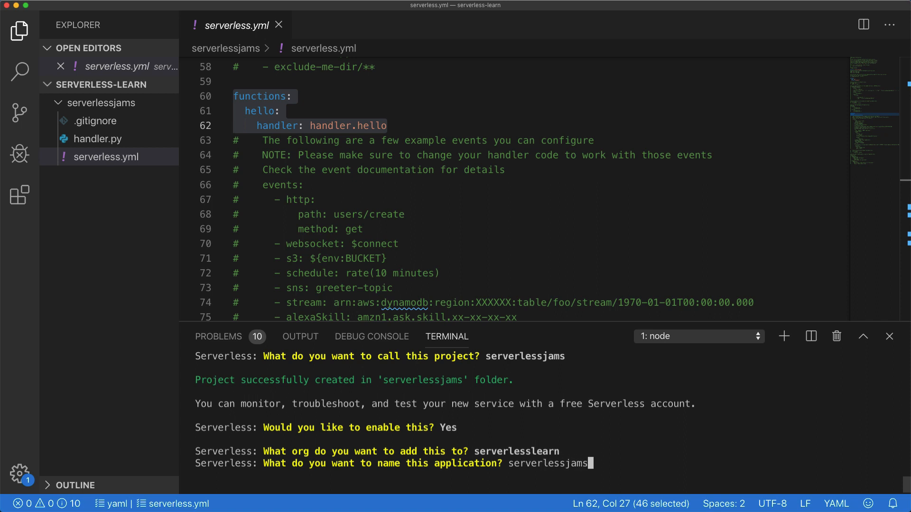
pyautogui.press('Return')
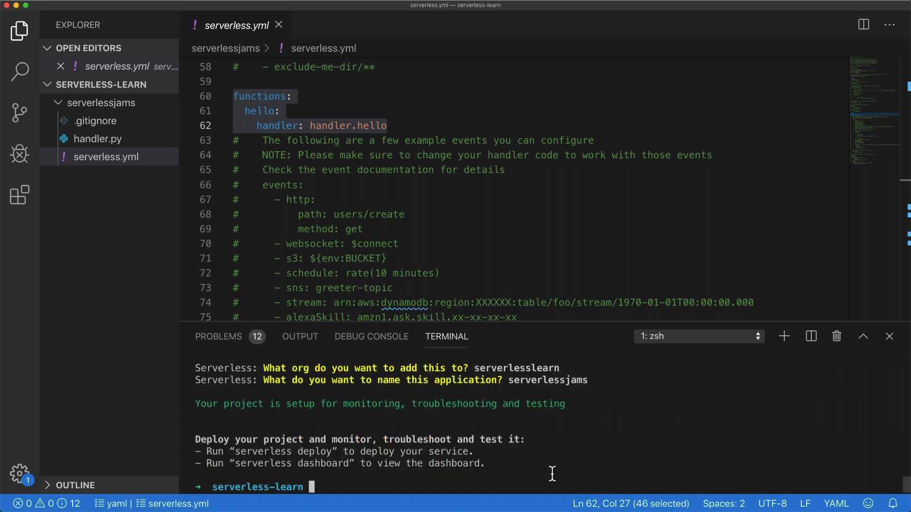
# Retry the serverless dashboard command after fixing its typo.
pyautogui.write('serverless da')
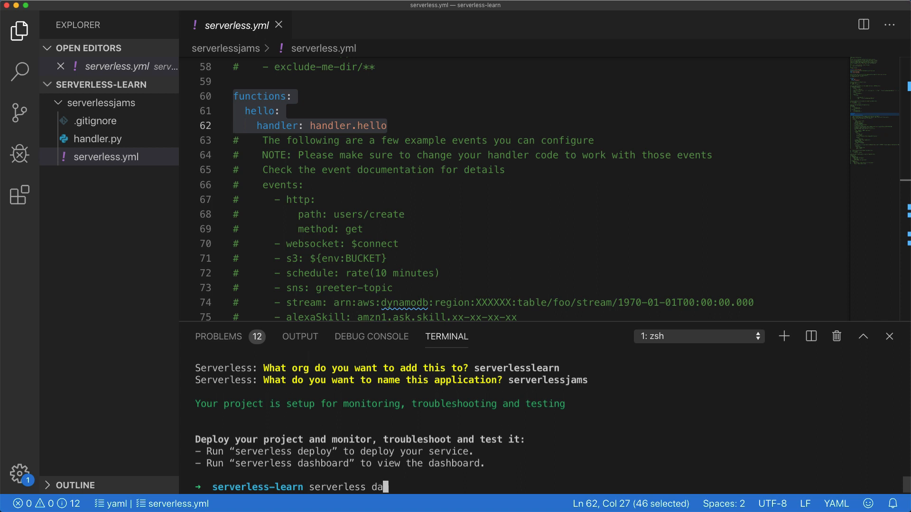
pyautogui.write('shbbao')
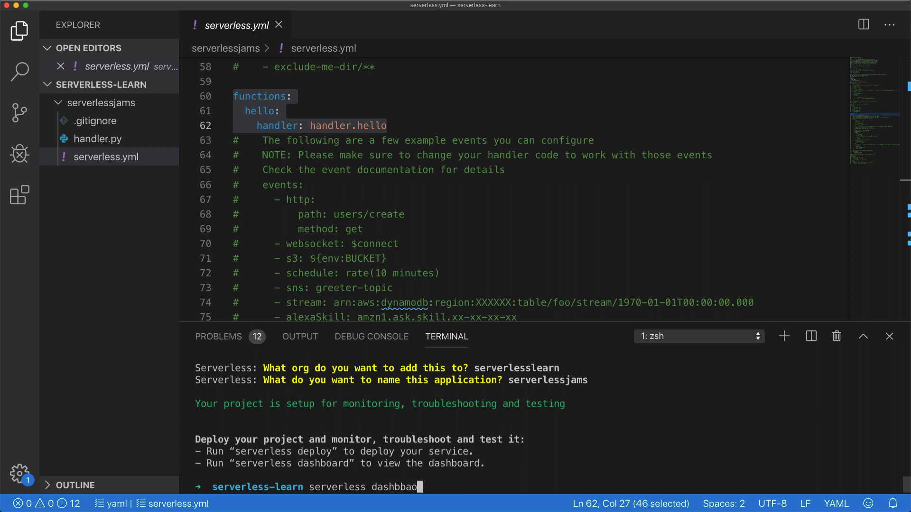
pyautogui.press('Return')
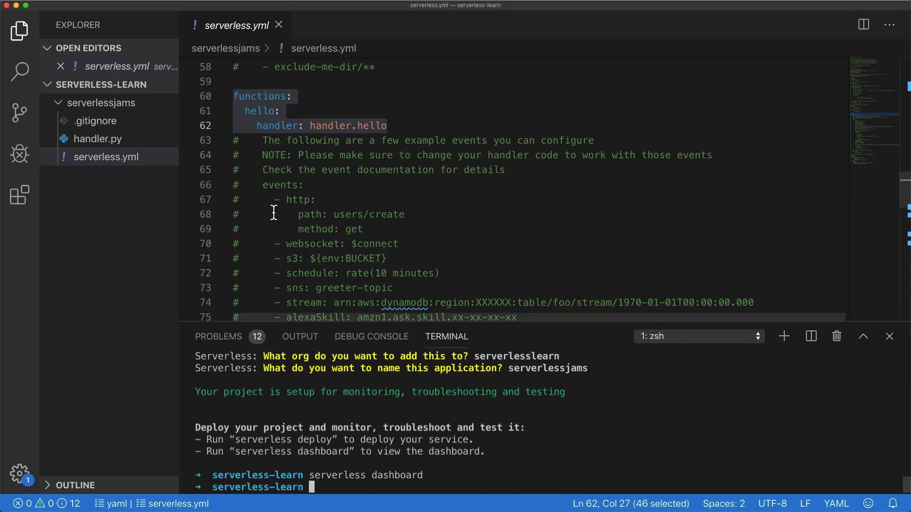
# Change into the serverlessjams folder and clear the terminal.
pyautogui.write('se')
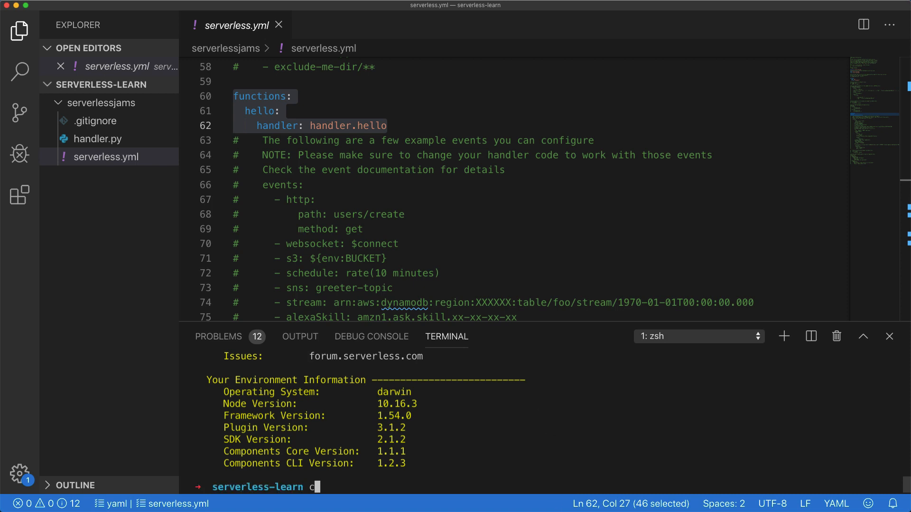
pyautogui.write('d serverlessjams/')
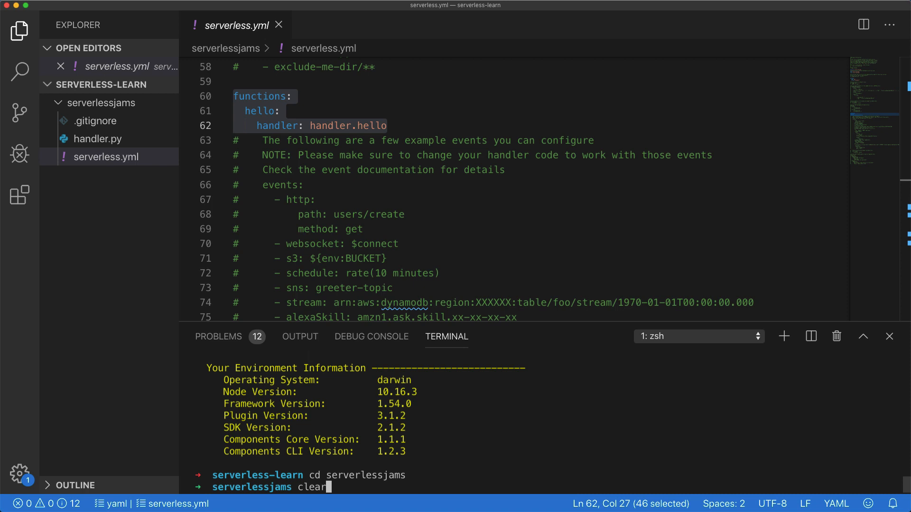
pyautogui.press('Return')
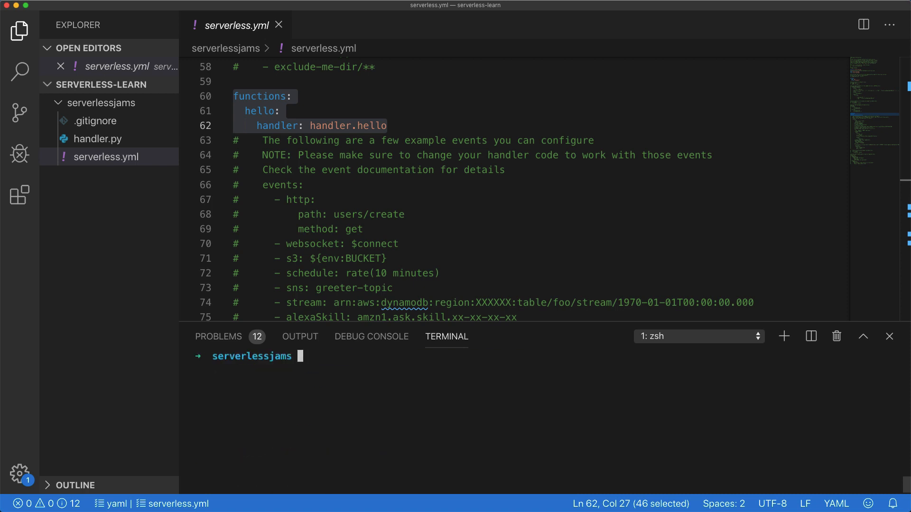
# Start the serverlessjams deployment from the project folder.
pyautogui.write('cd serverlessjams')
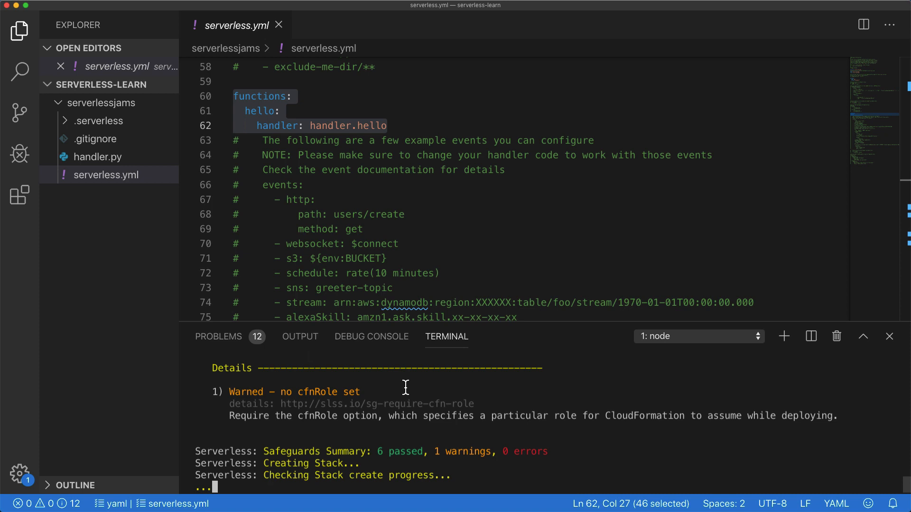
pyautogui.moveTo(433, 381)
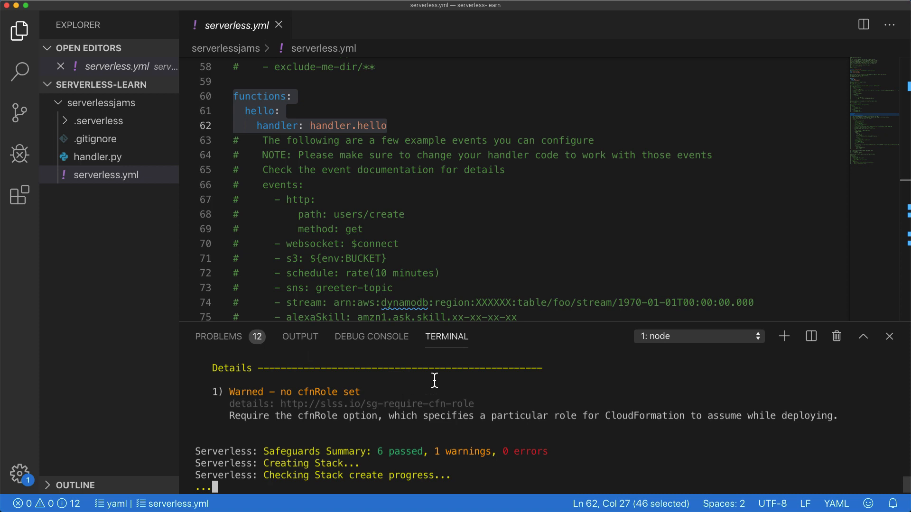
# Split the terminal and run aws configure, keeping the existing keys and us-east-1 region.
pyautogui.click(811, 336)
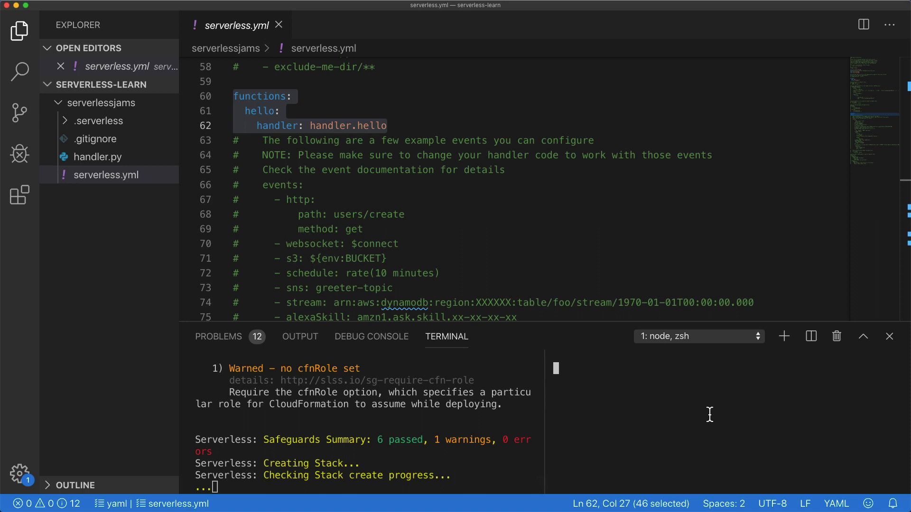
pyautogui.write('aws')
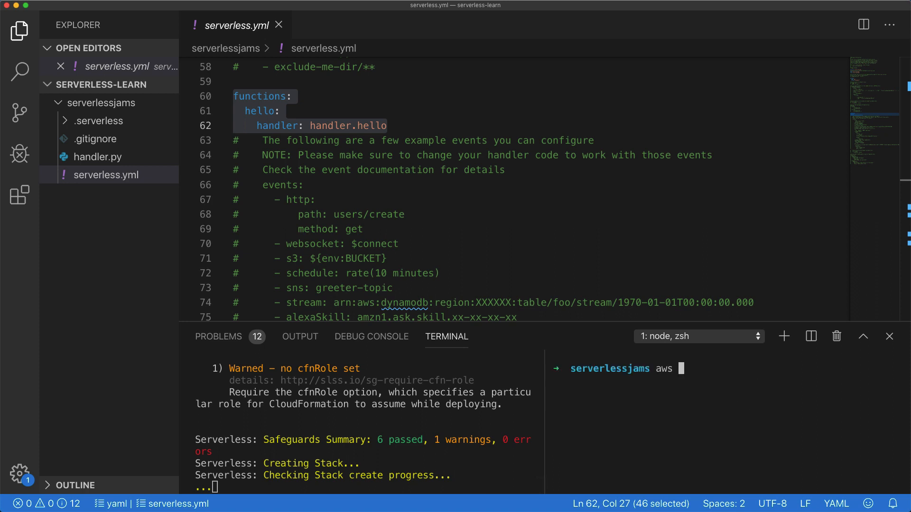
pyautogui.write('configure')
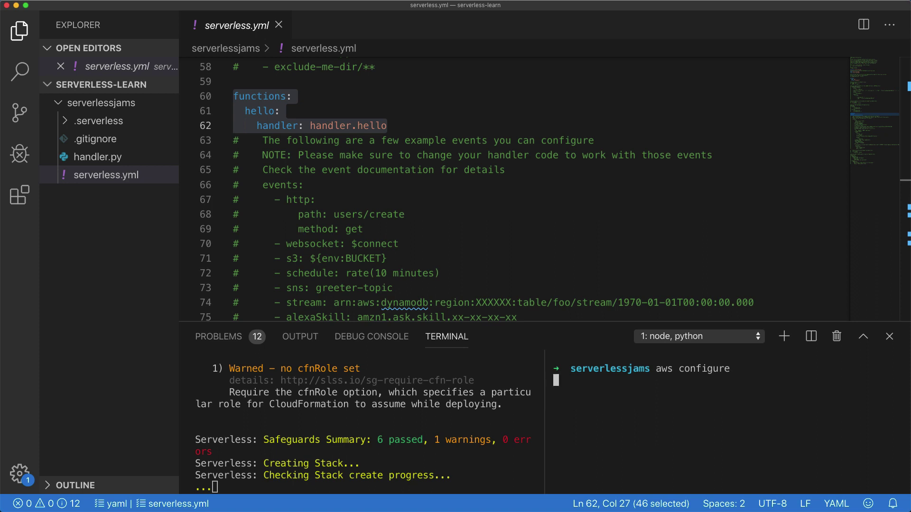
pyautogui.press('Return')
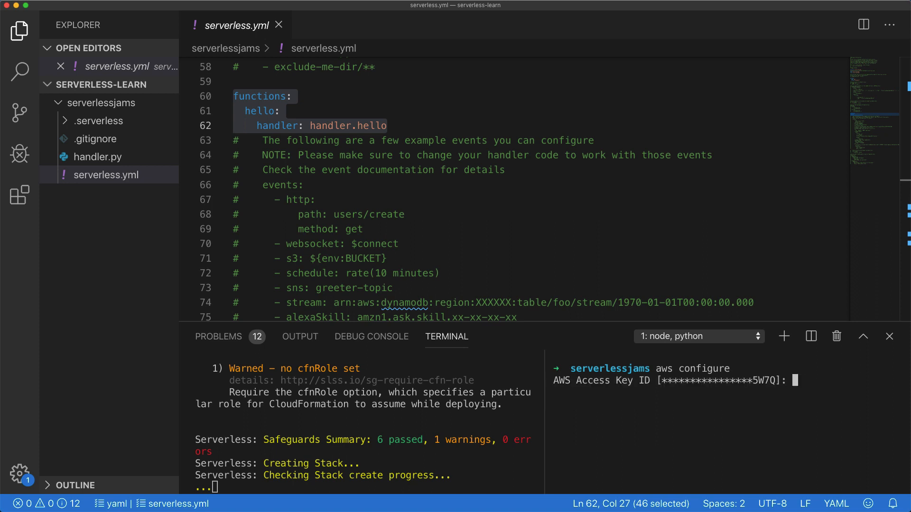
pyautogui.press('Return')
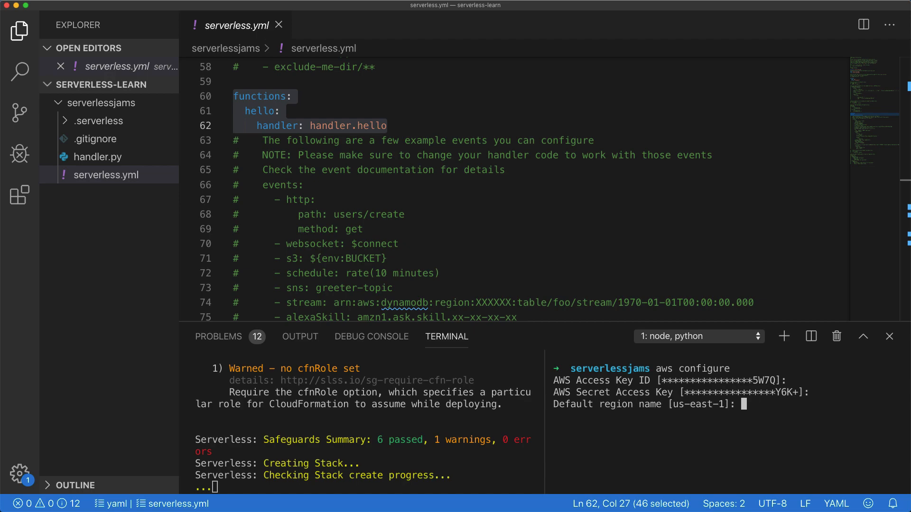
pyautogui.press('Return')
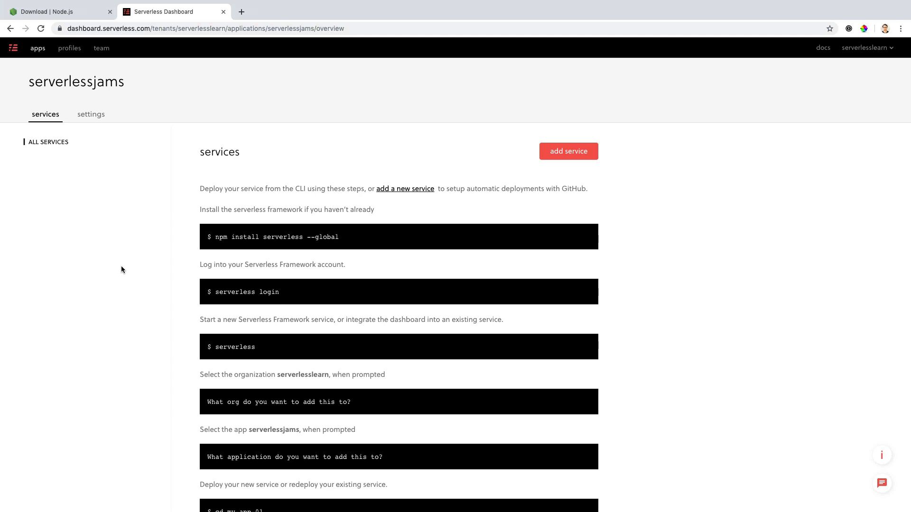
pyautogui.moveTo(54, 54)
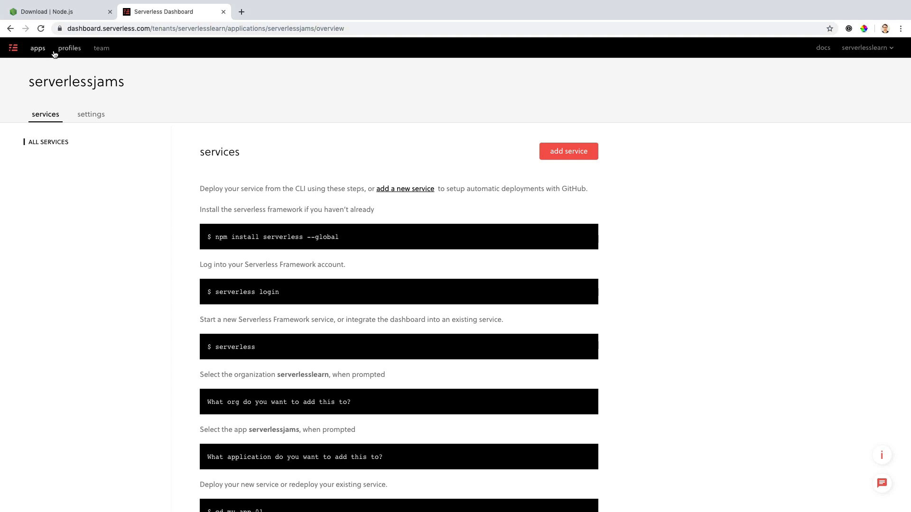
# Set the default deployment profile to Personal AWS account under profiles.
pyautogui.click(69, 48)
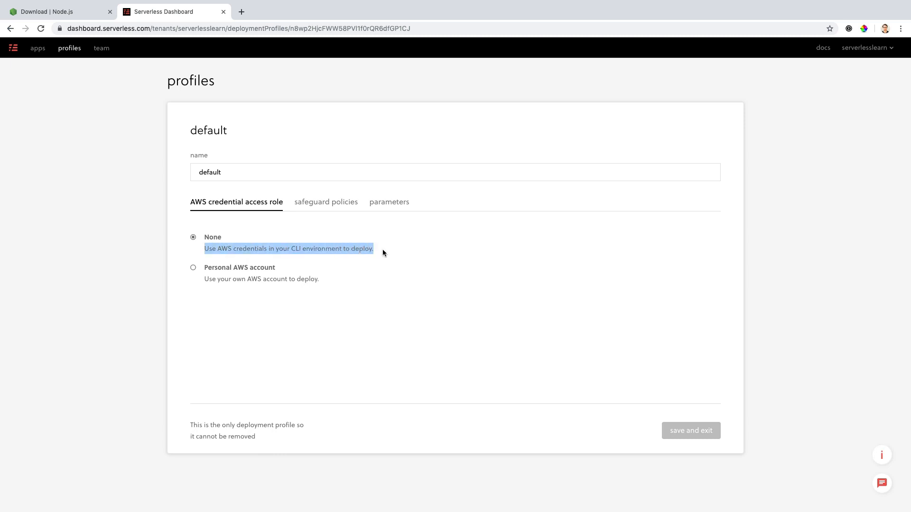
pyautogui.moveTo(394, 254)
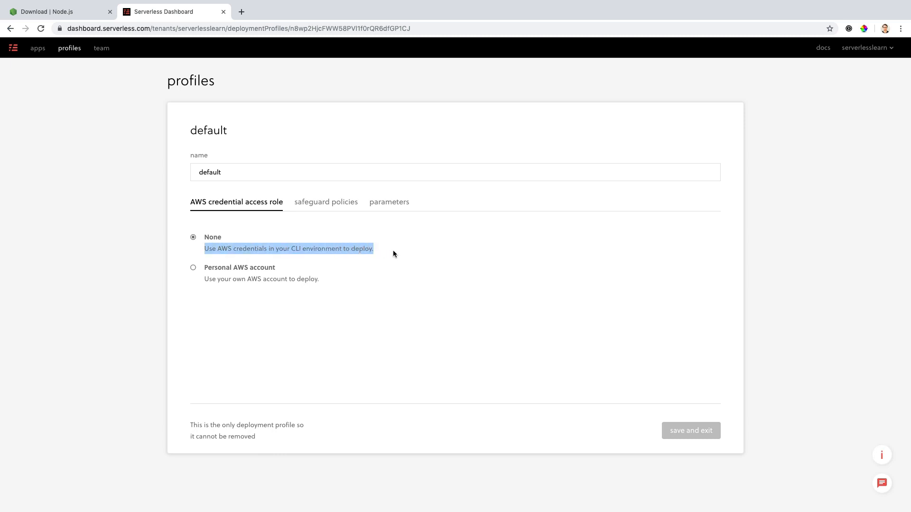
pyautogui.moveTo(194, 288)
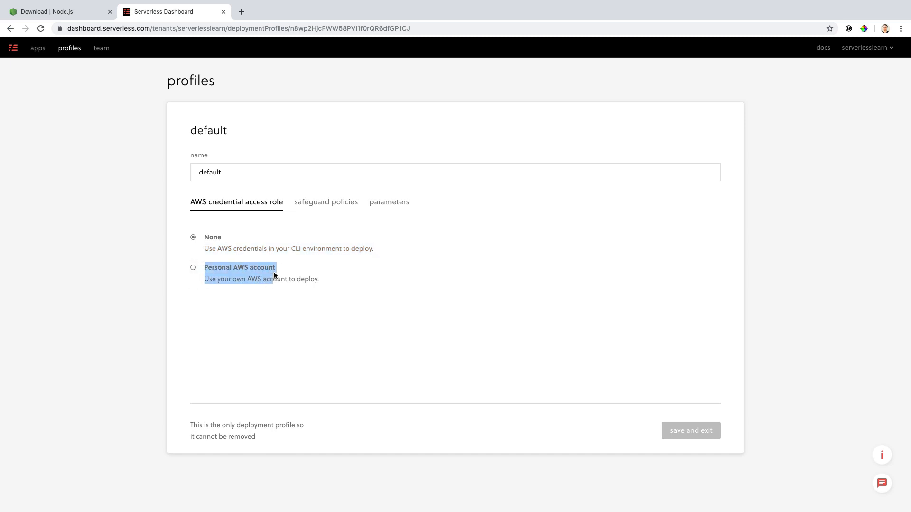
pyautogui.click(193, 267)
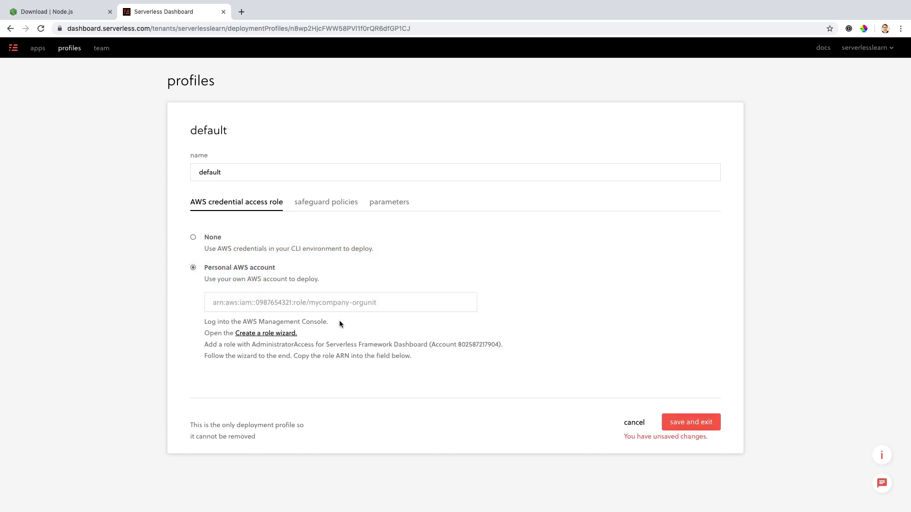
pyautogui.moveTo(310, 331)
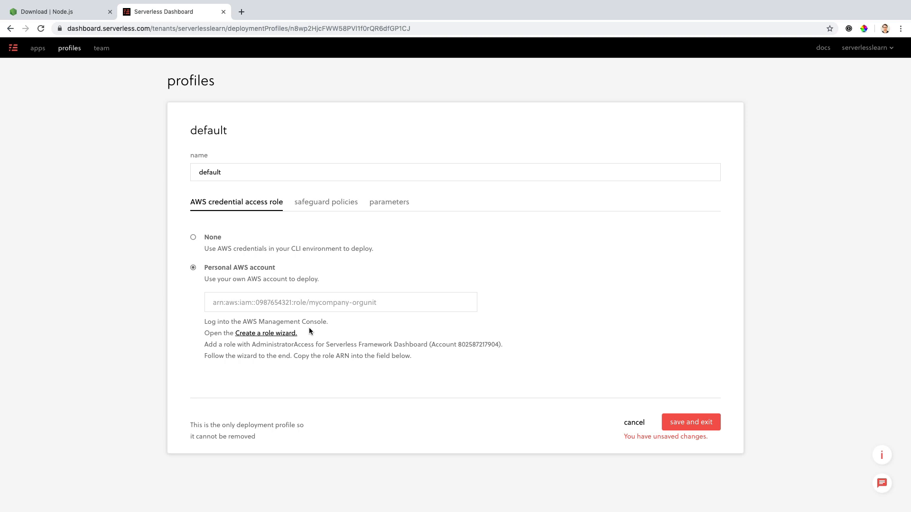
pyautogui.moveTo(269, 148)
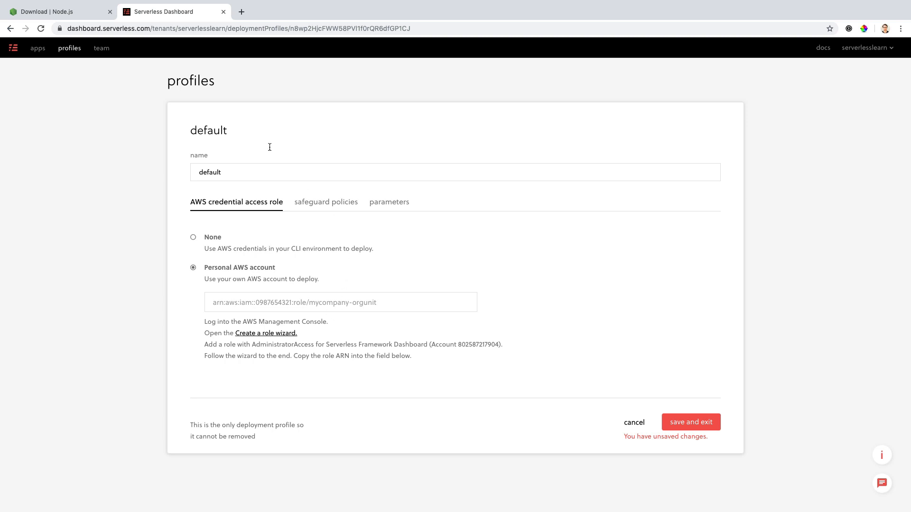
pyautogui.moveTo(145, 326)
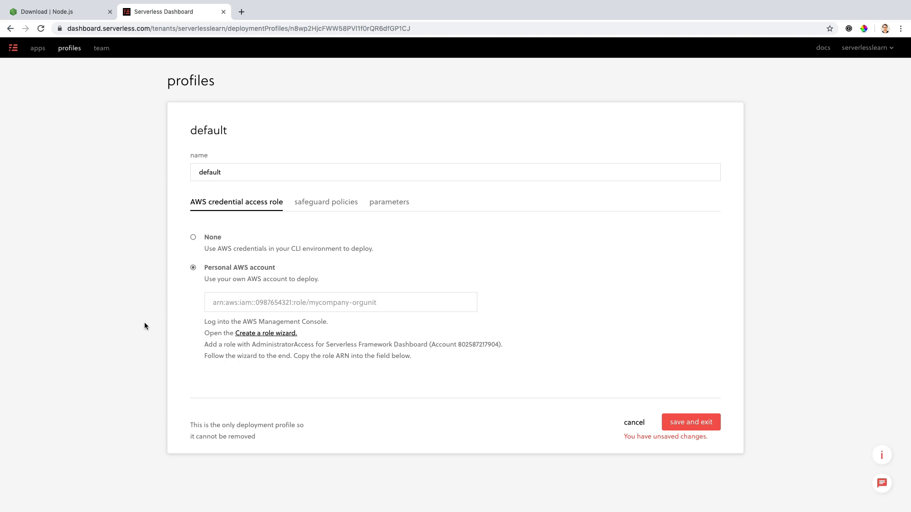
pyautogui.click(193, 237)
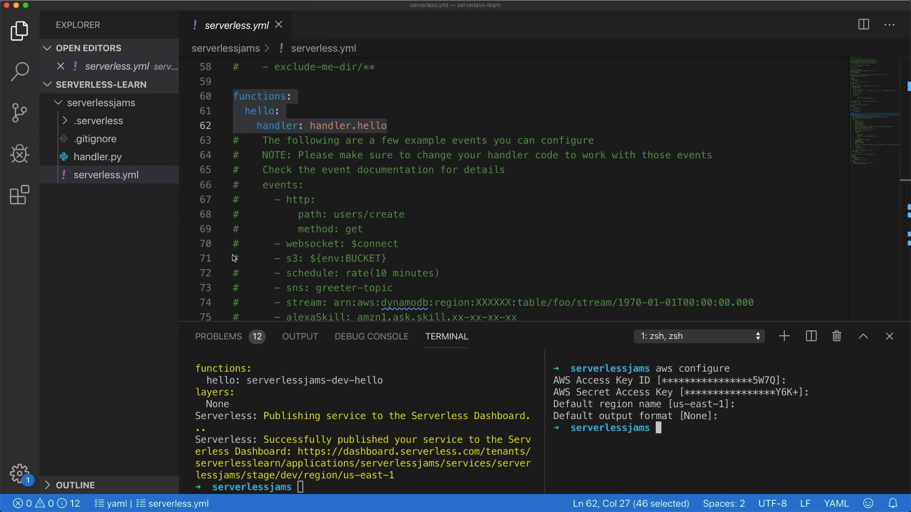
pyautogui.moveTo(223, 96)
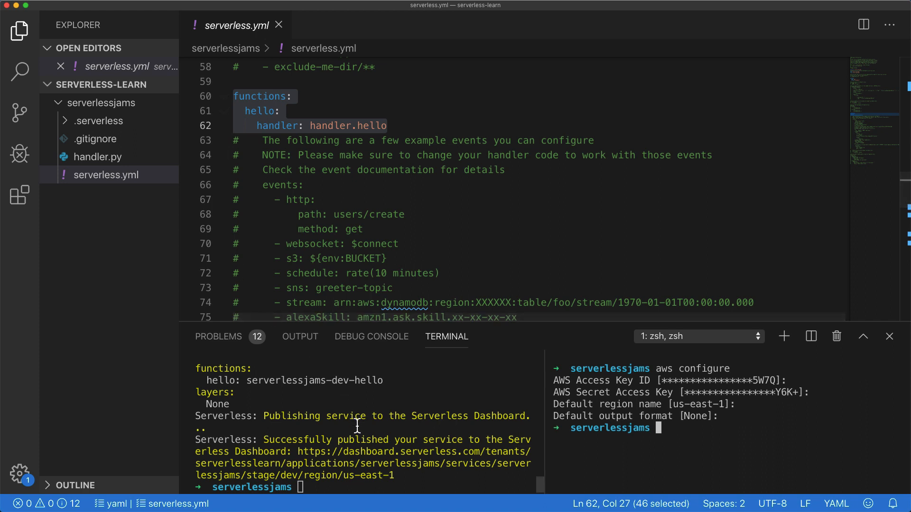
# Follow the published link to the serverlessjams-dev-us-east-1 dashboard overview.
pyautogui.click(362, 463)
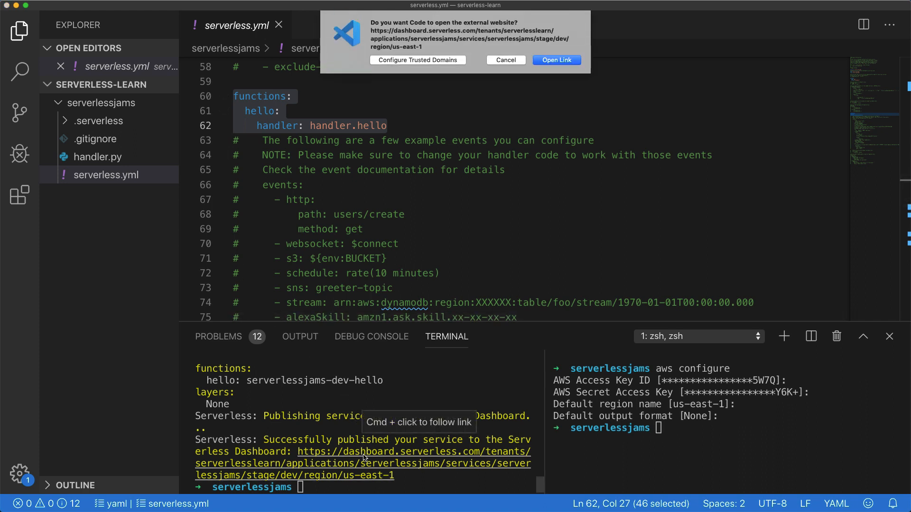
pyautogui.click(505, 59)
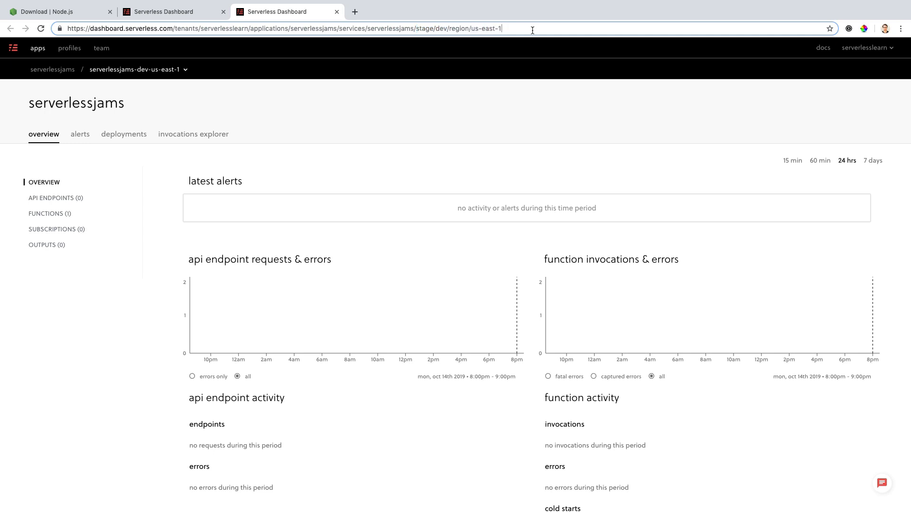
pyautogui.moveTo(532, 283)
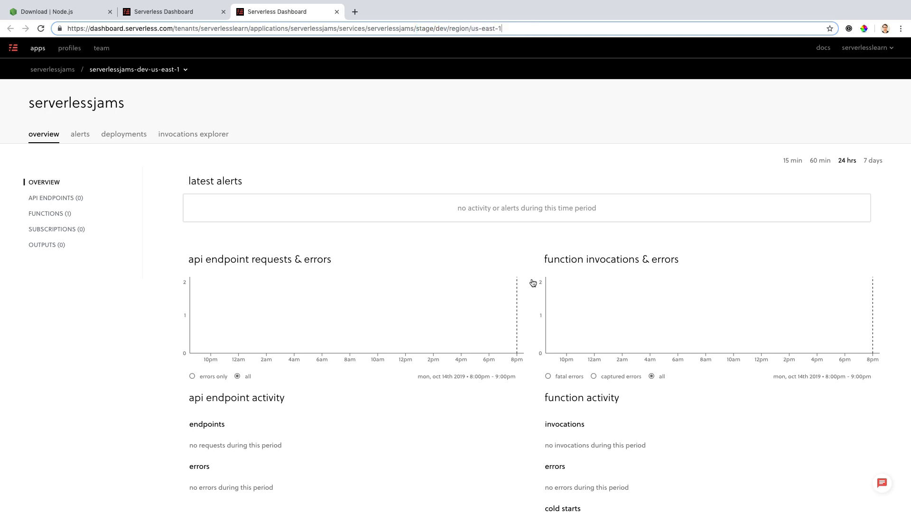
pyautogui.moveTo(619, 367)
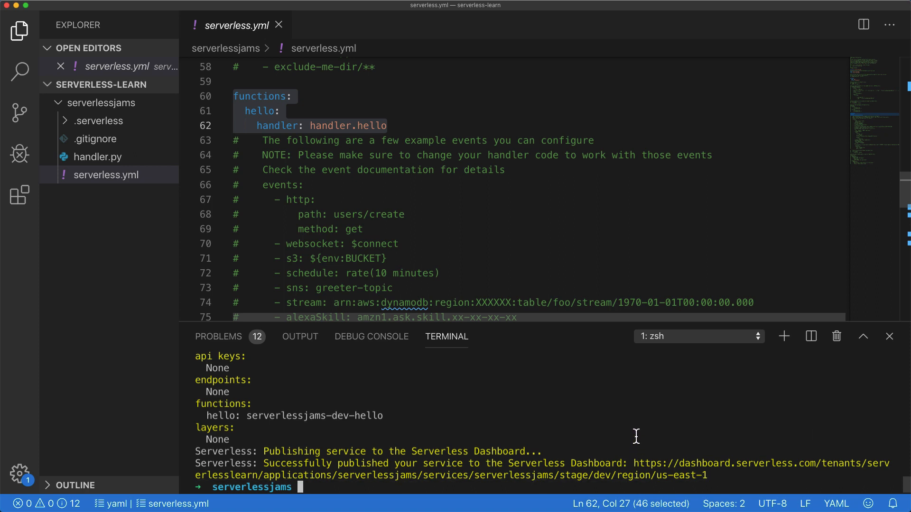
# Scroll up the terminal to review the serverlessjams deploy summary.
pyautogui.scroll(3)
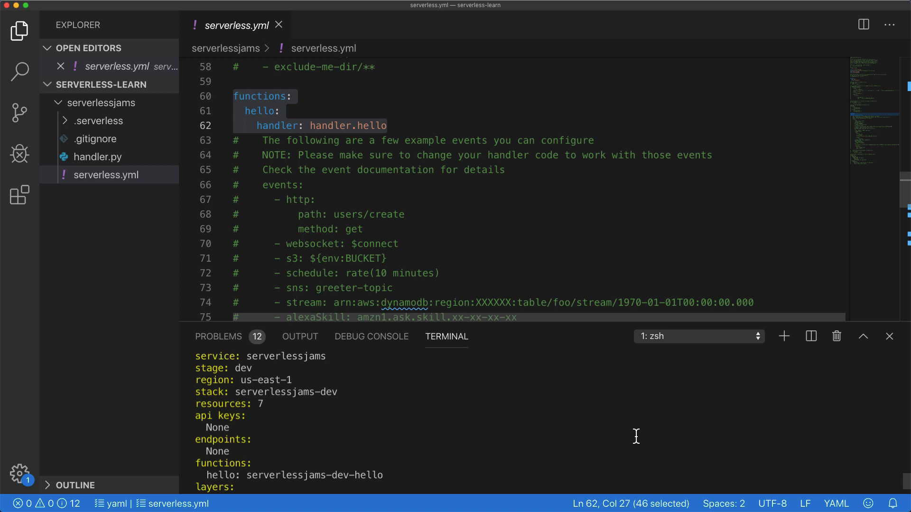
pyautogui.moveTo(243, 459)
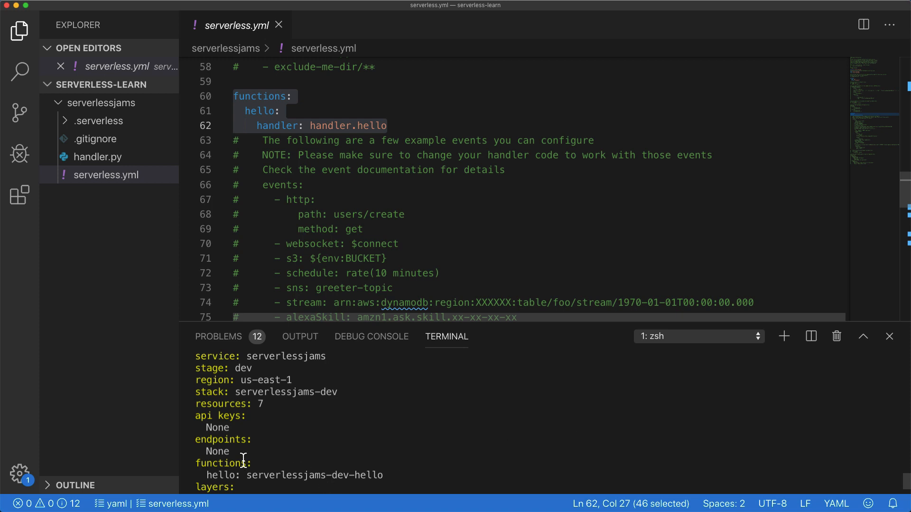
pyautogui.moveTo(300, 414)
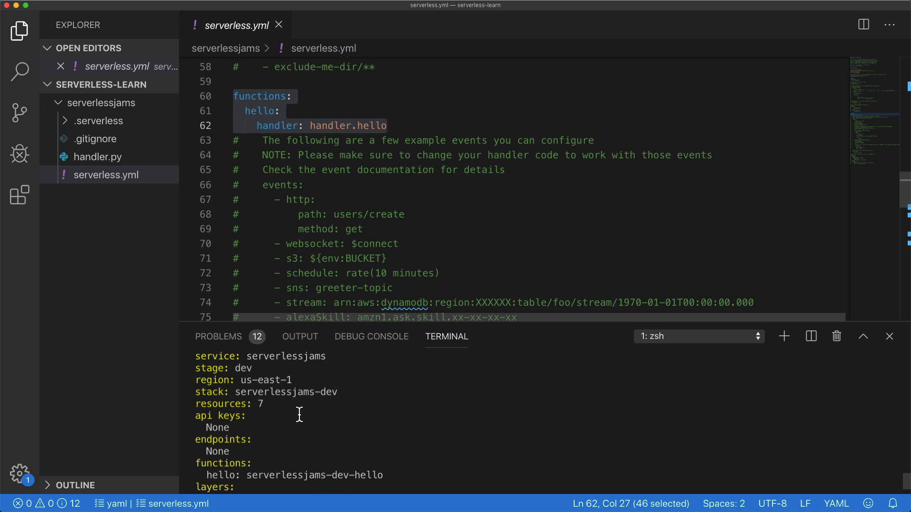
pyautogui.moveTo(393, 430)
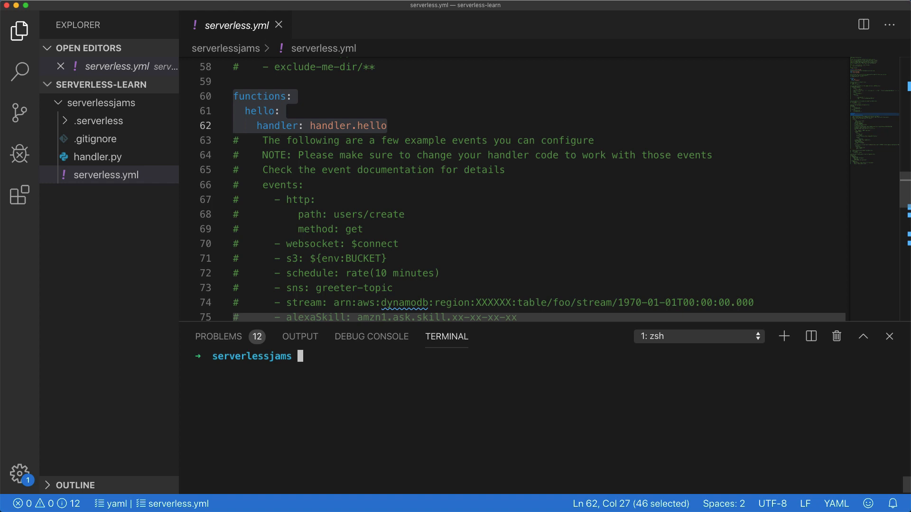
pyautogui.moveTo(412, 435)
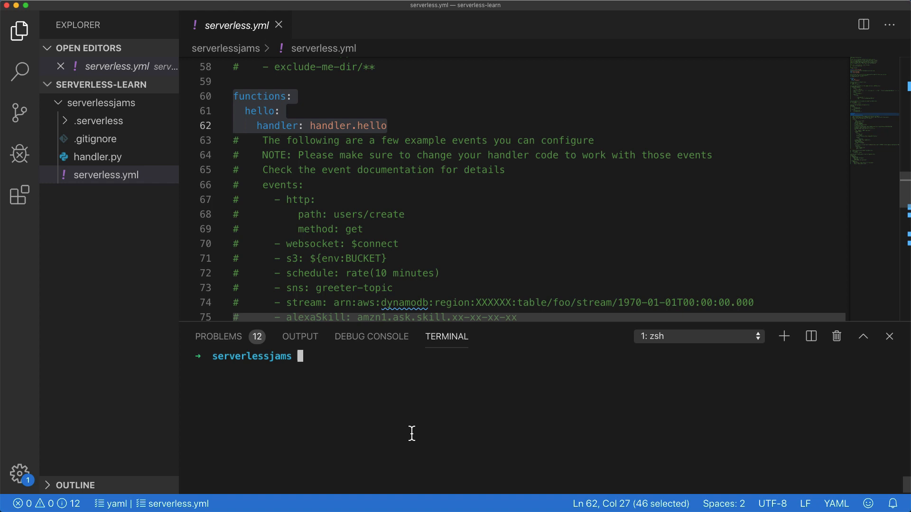
# Create index.html with touch and save it with the content 'Hello'.
pyautogui.write('touch')
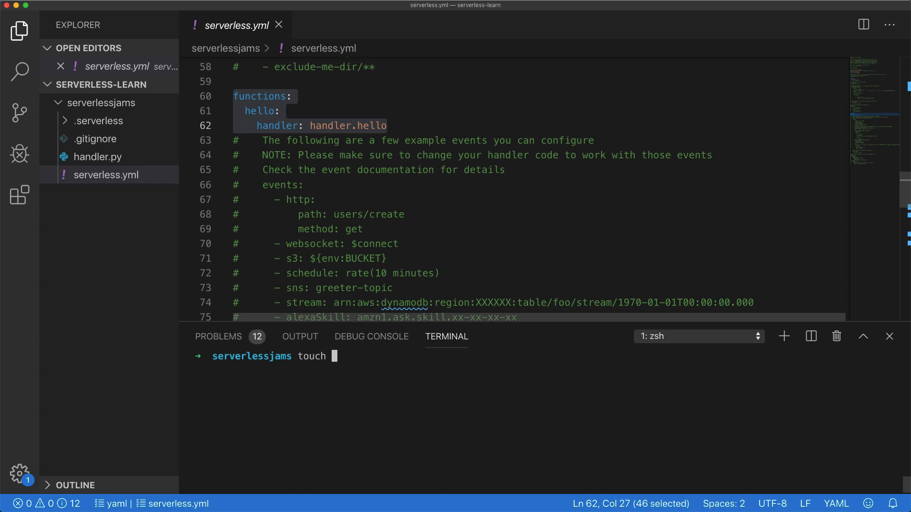
pyautogui.write('index.ht')
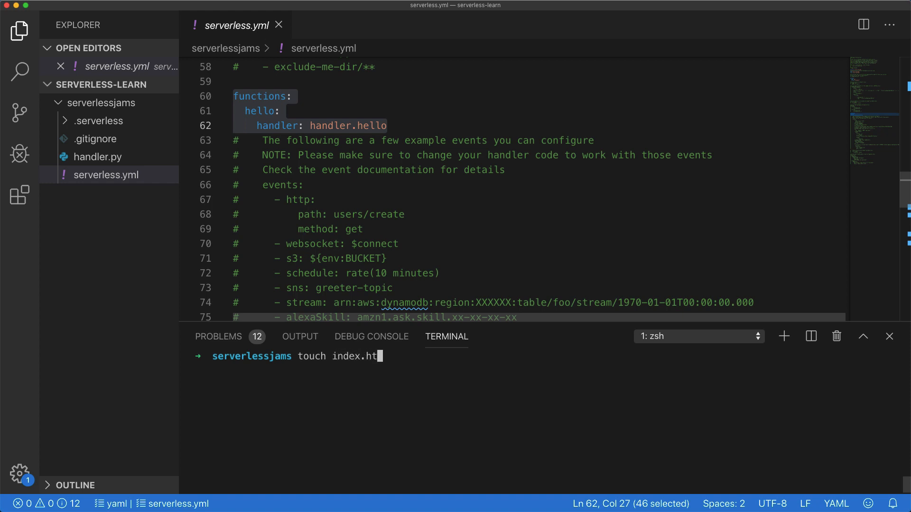
pyautogui.press('Return')
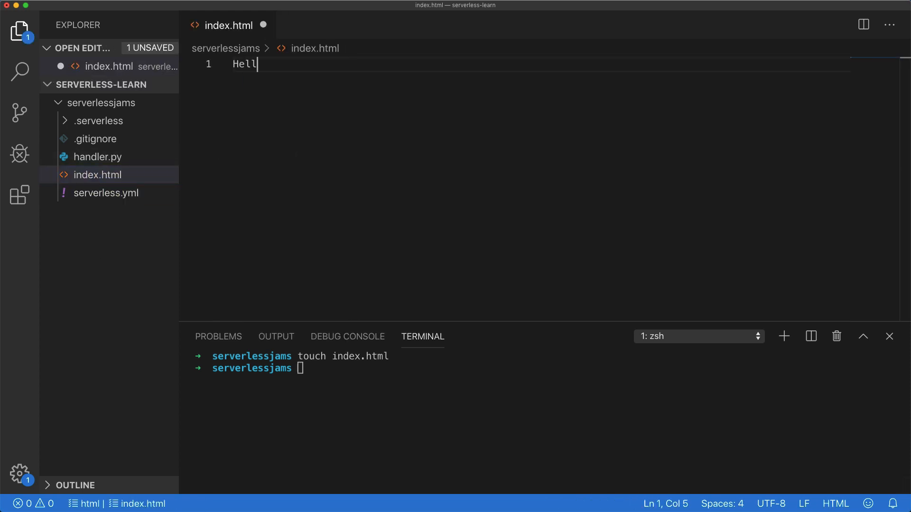
pyautogui.write('o')
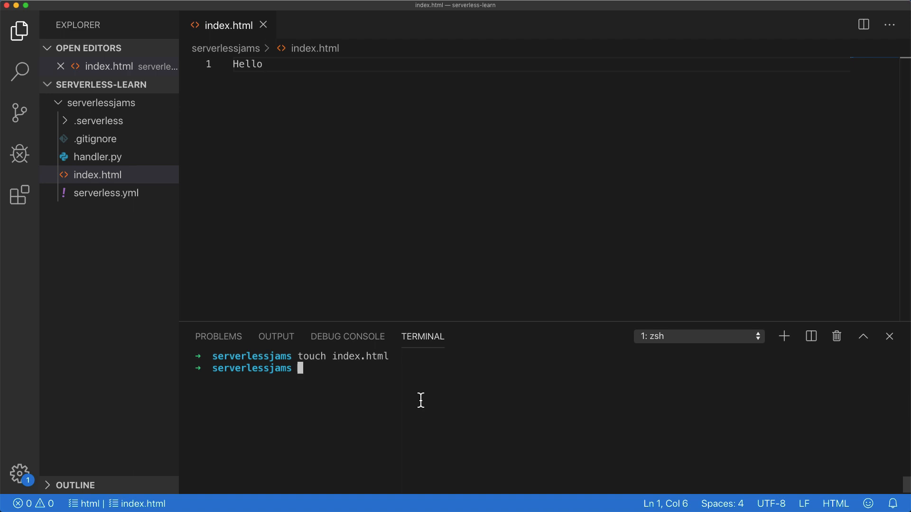
pyautogui.moveTo(414, 388)
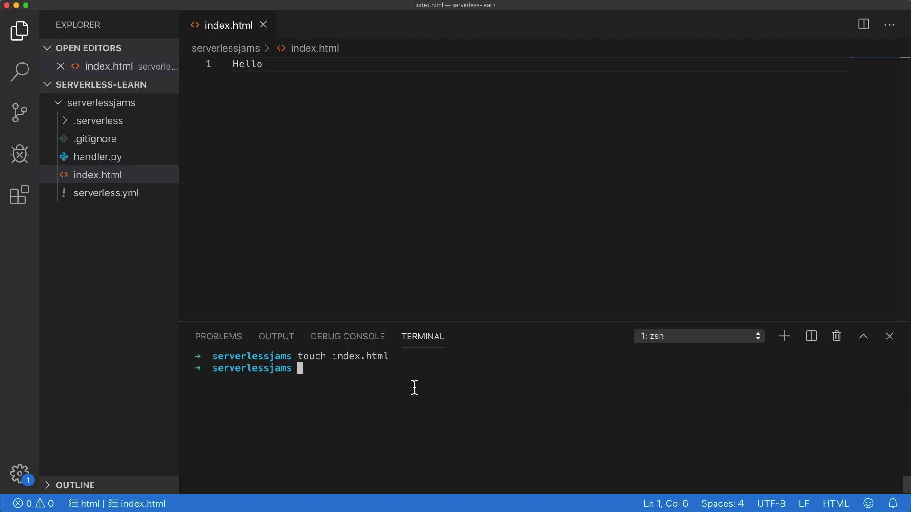
pyautogui.click(106, 193)
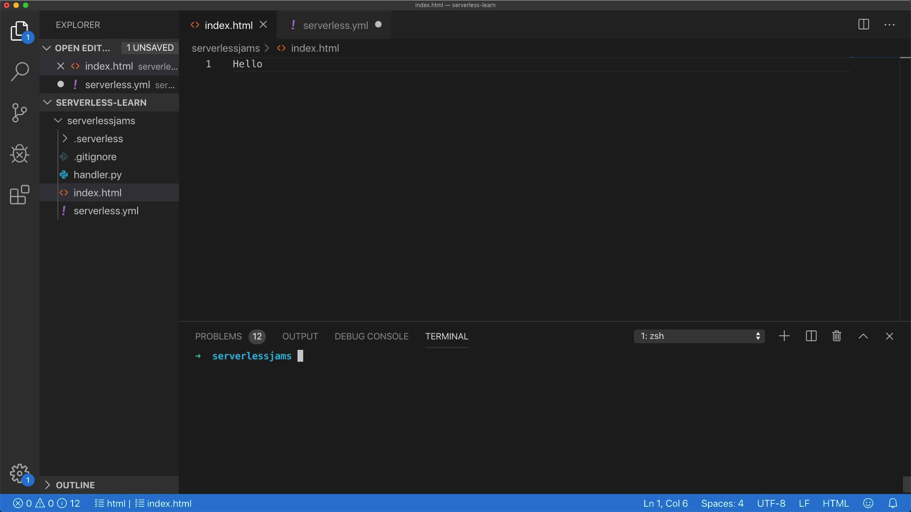
# Install serverless-finch with npm install --save-dev, then clear the terminal.
pyautogui.write('npm install')
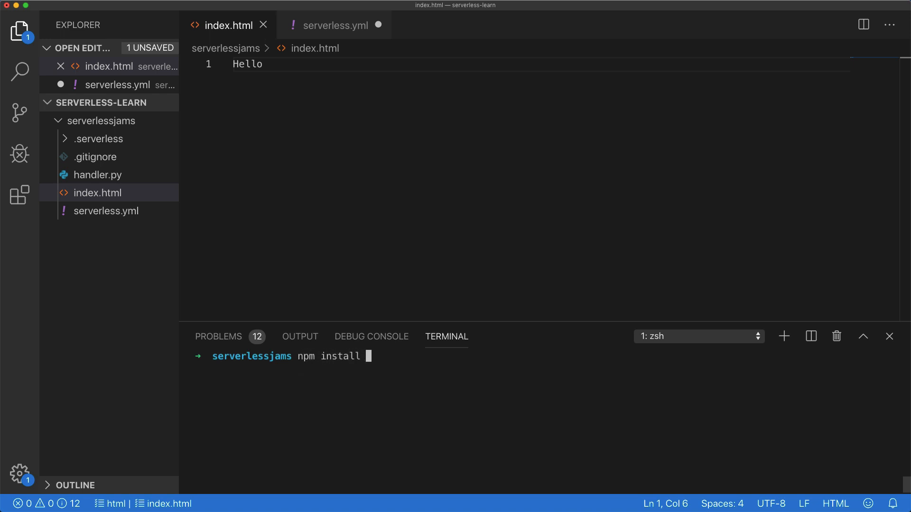
pyautogui.write('--save-dev serverl')
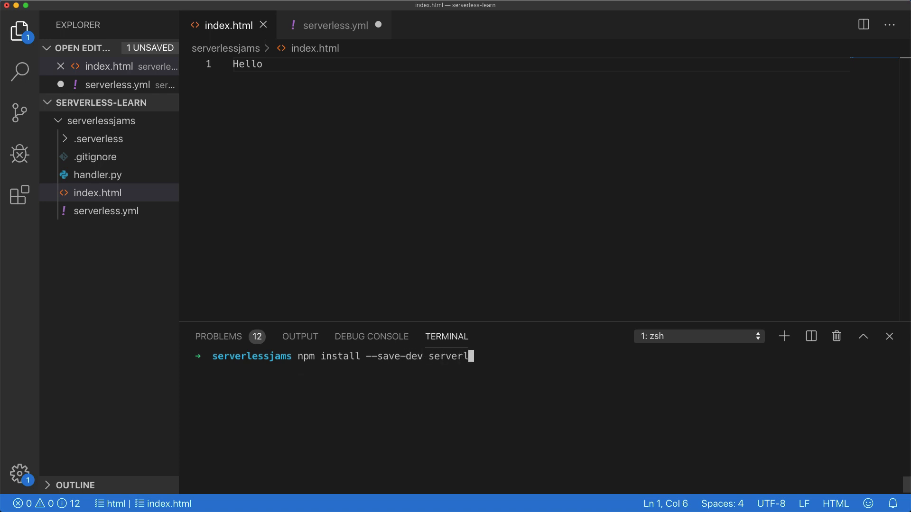
pyautogui.write('ess-finch')
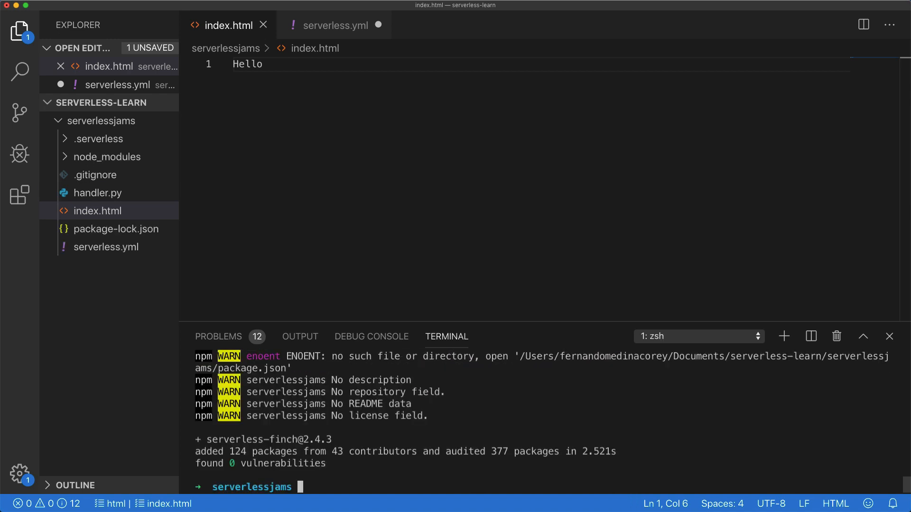
pyautogui.moveTo(520, 426)
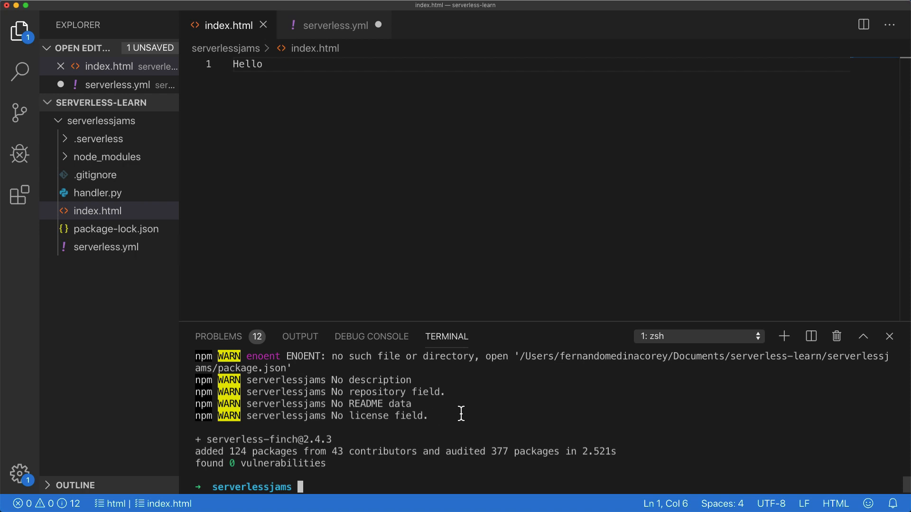
pyautogui.write('clear')
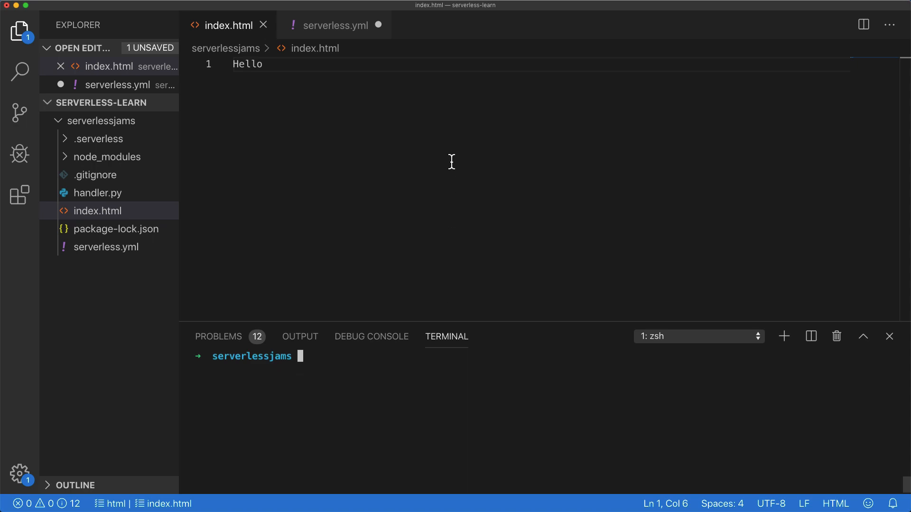
# Bring up the serverless-finch README and find the custom client bucketName usage snippet.
pyautogui.click(335, 26)
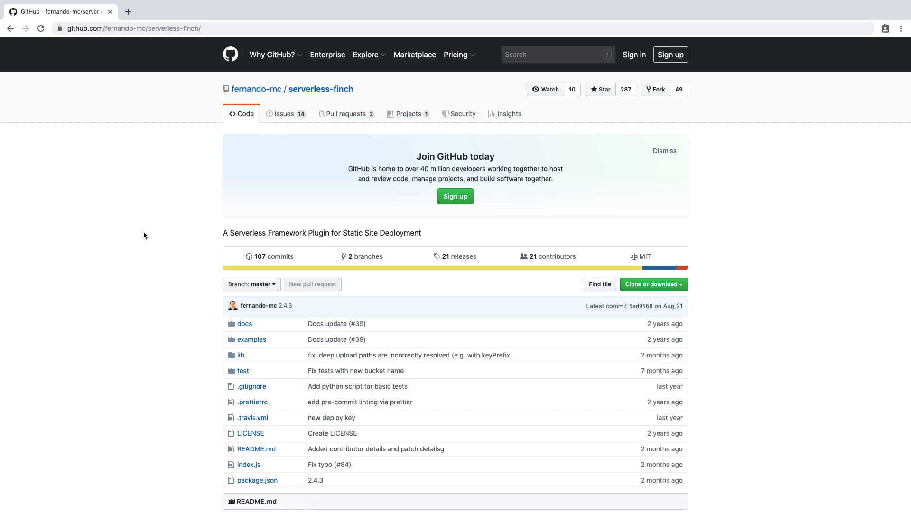
pyautogui.scroll(-3)
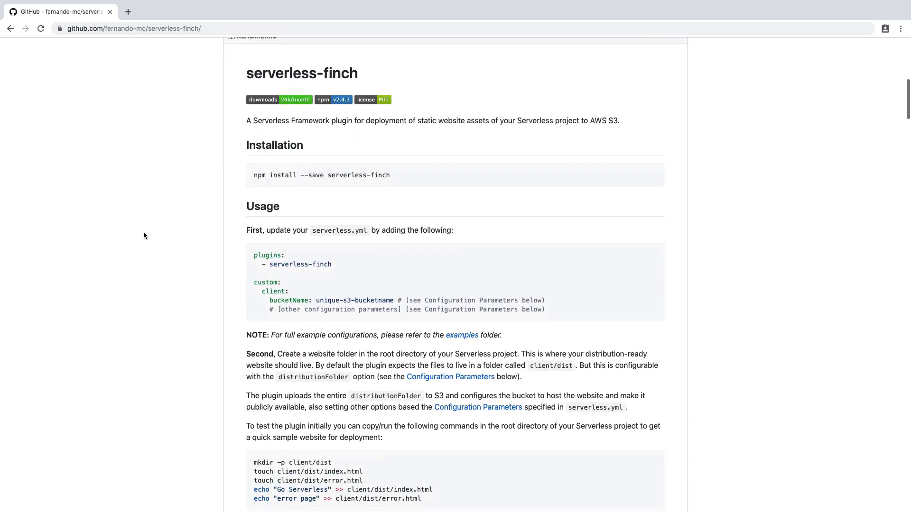
pyautogui.scroll(3)
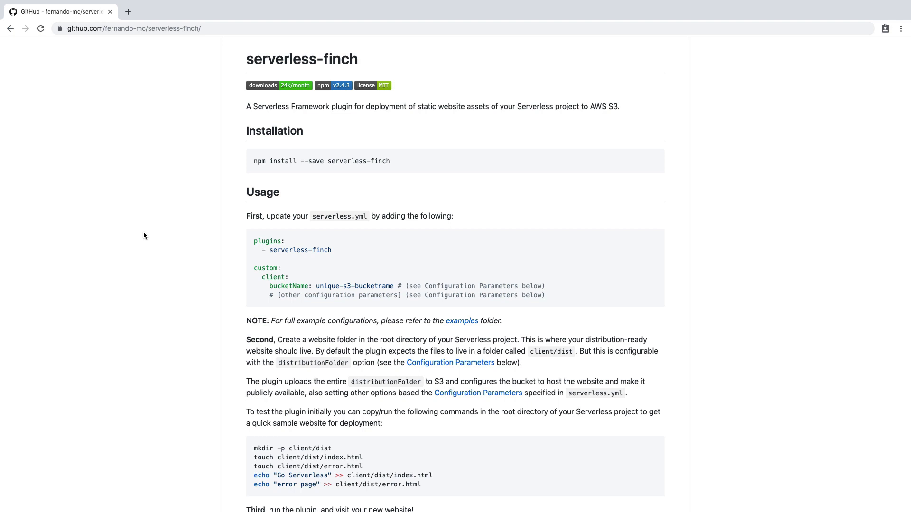
pyautogui.moveTo(275, 254)
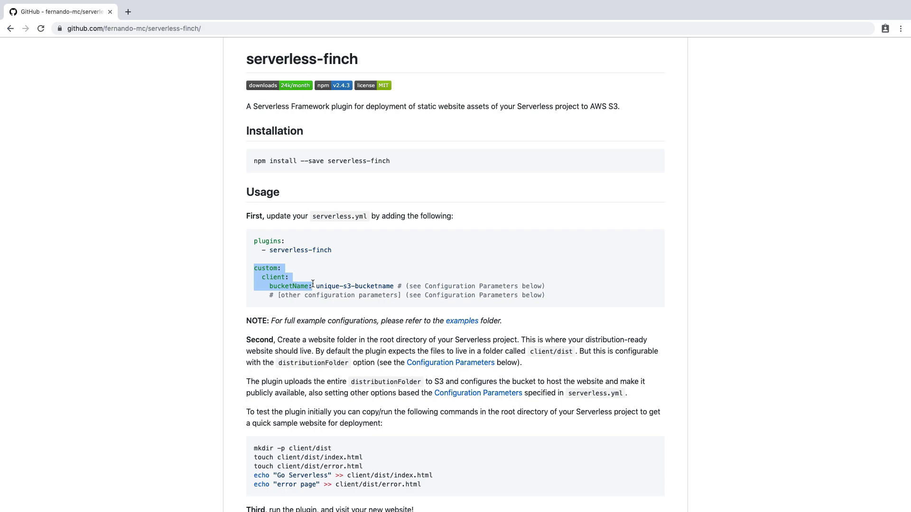
pyautogui.moveTo(383, 286)
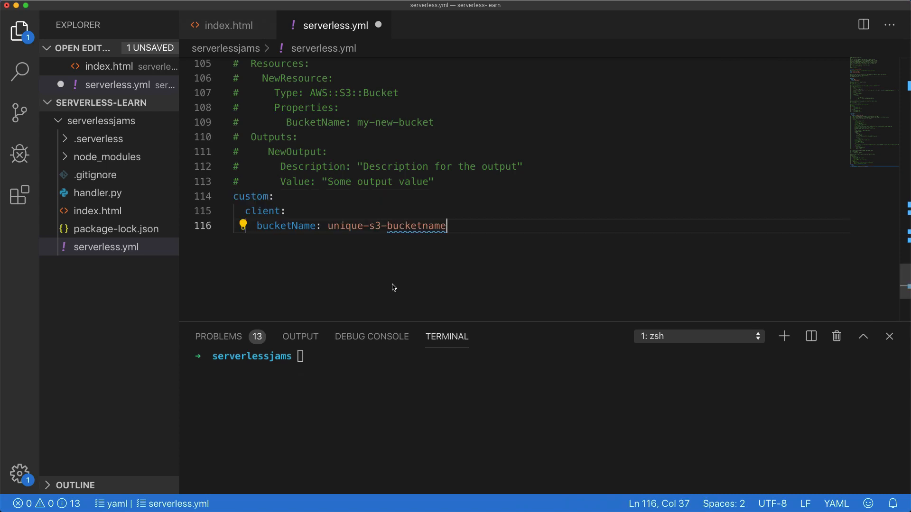
pyautogui.moveTo(289, 210)
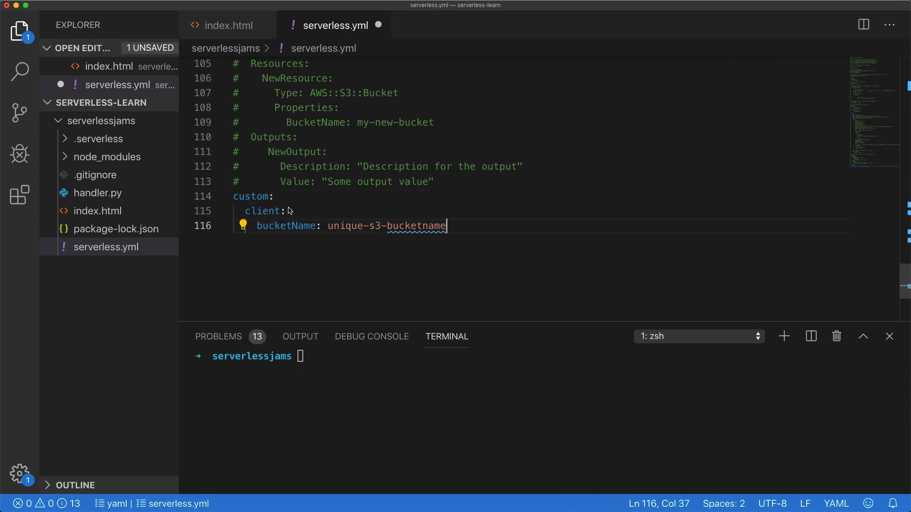
# Replace the placeholder bucketName in serverless.yml with 'fernandotest-12trafsd213'.
pyautogui.click(290, 210)
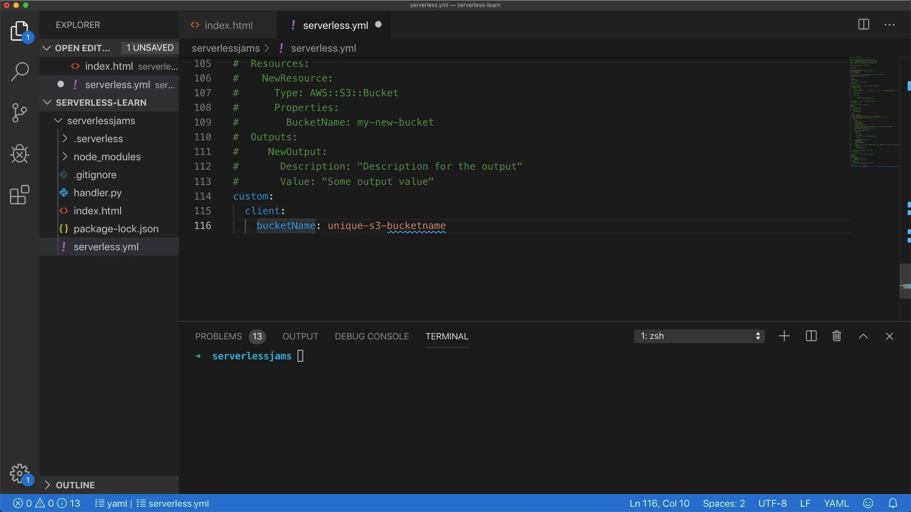
pyautogui.click(321, 226)
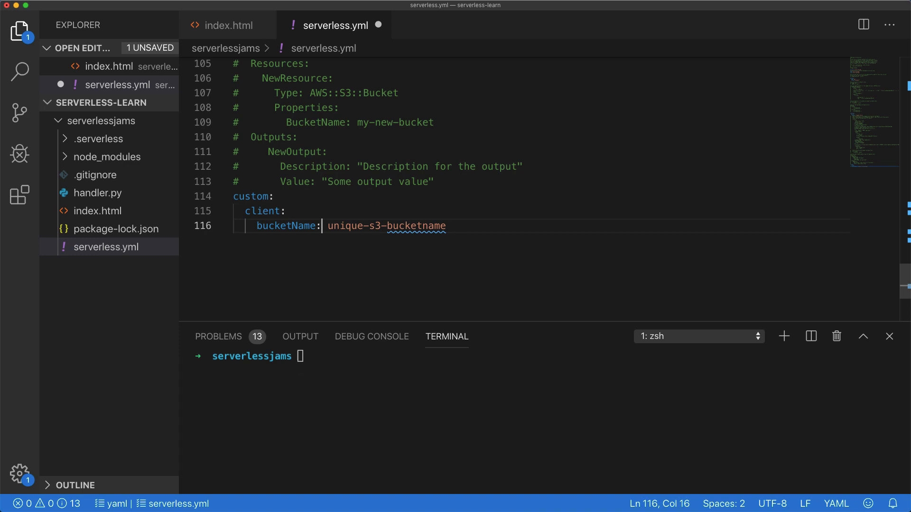
pyautogui.doubleClick(387, 226)
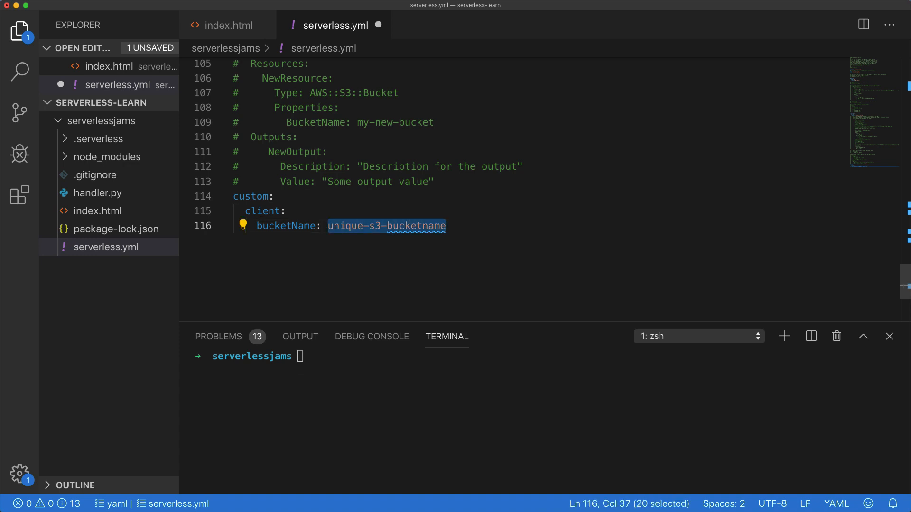
pyautogui.write('fernando')
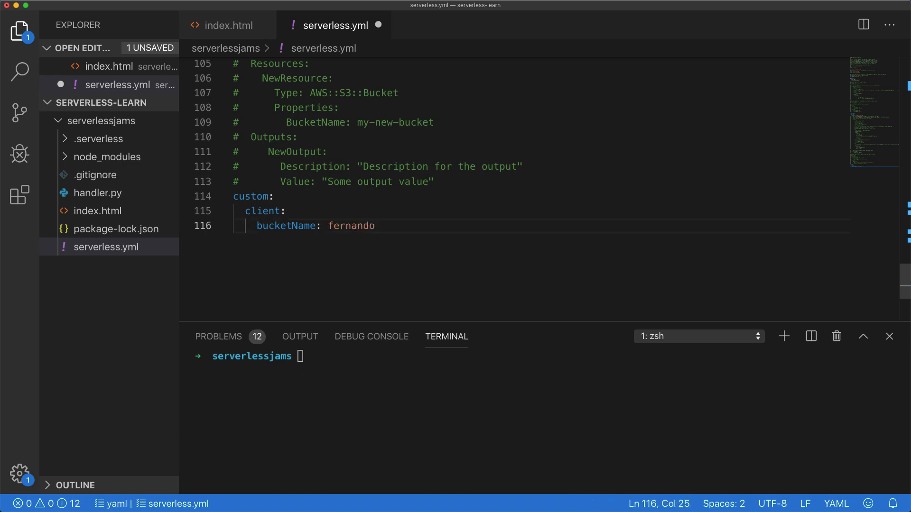
pyautogui.write('test-')
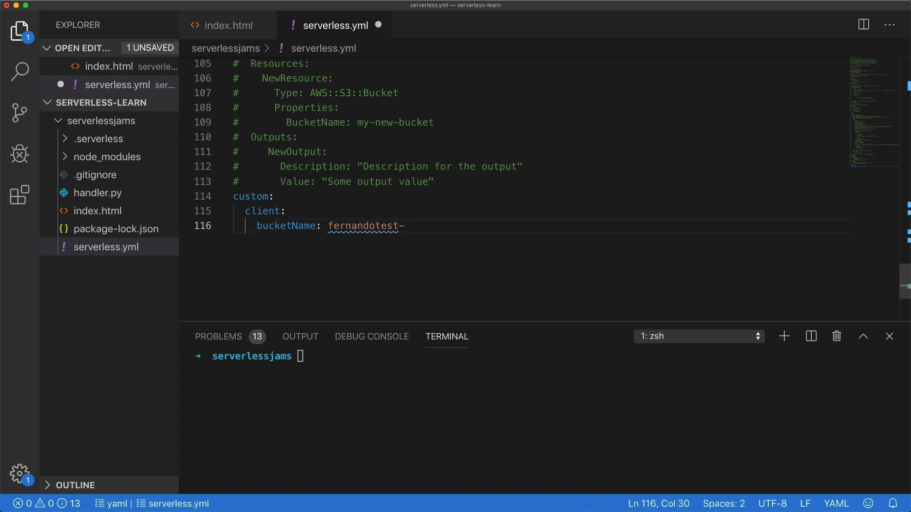
pyautogui.write('12trafsd213')
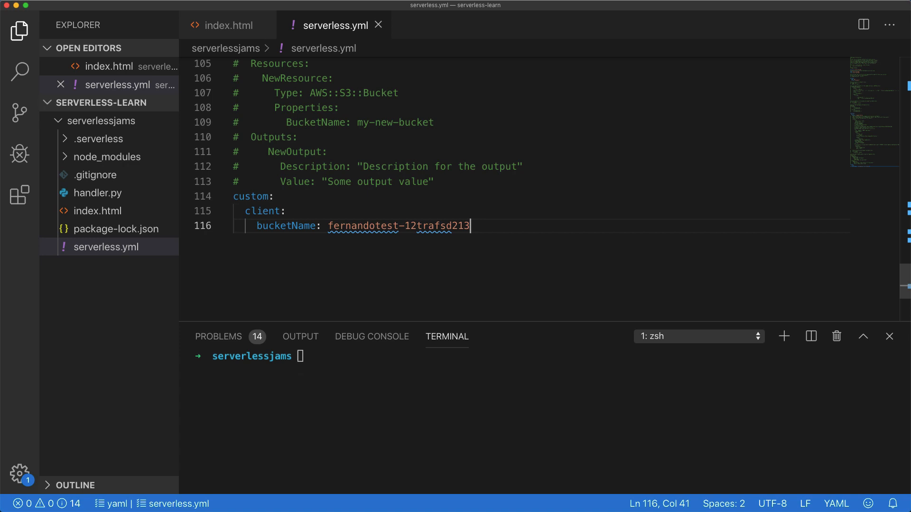
pyautogui.moveTo(290, 211)
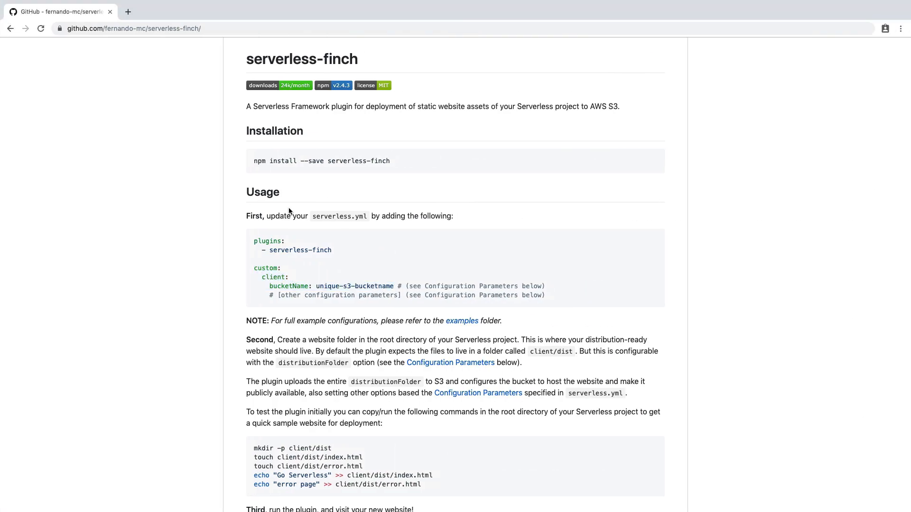
# Scroll the README to Configuration Parameters and select the distributionFolder option.
pyautogui.scroll(-3)
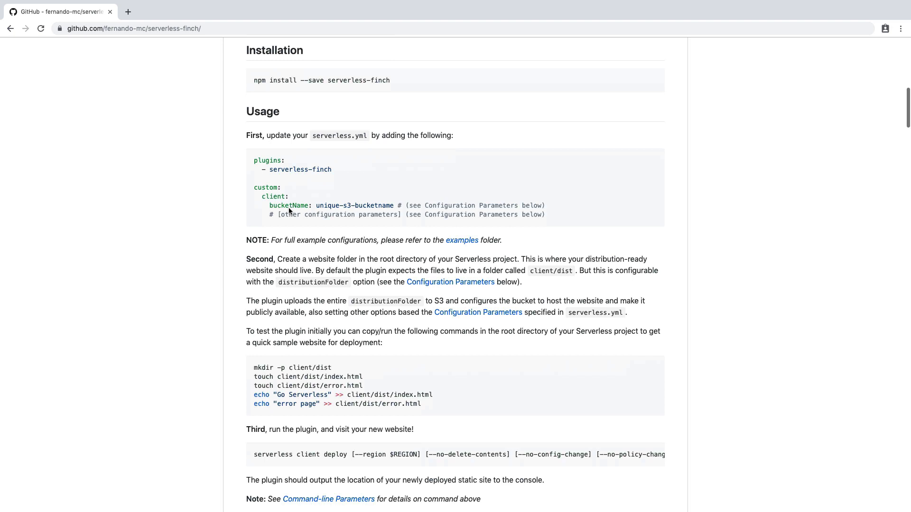
pyautogui.scroll(-3)
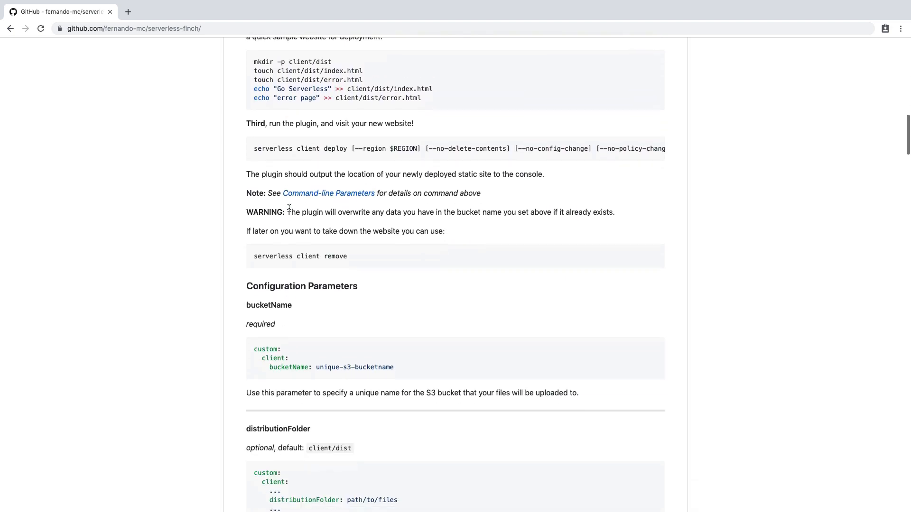
pyautogui.scroll(-3)
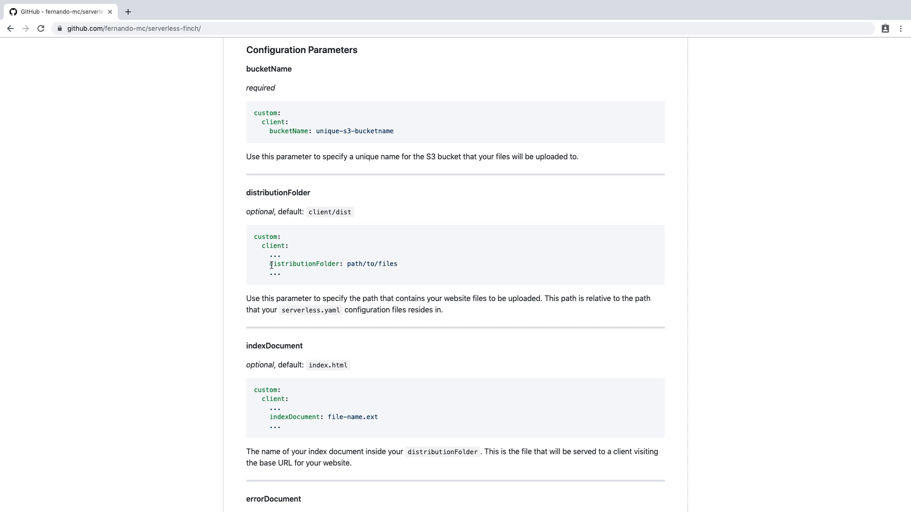
pyautogui.doubleClick(304, 264)
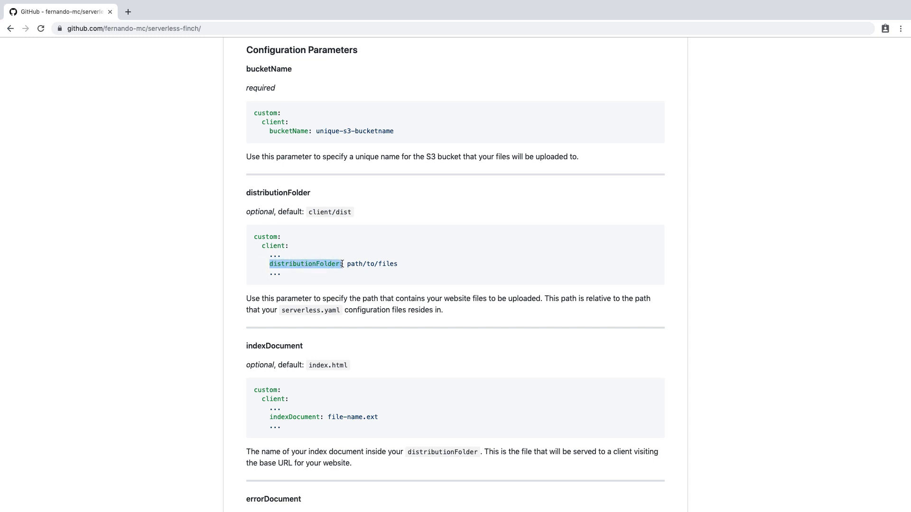
pyautogui.moveTo(324, 210)
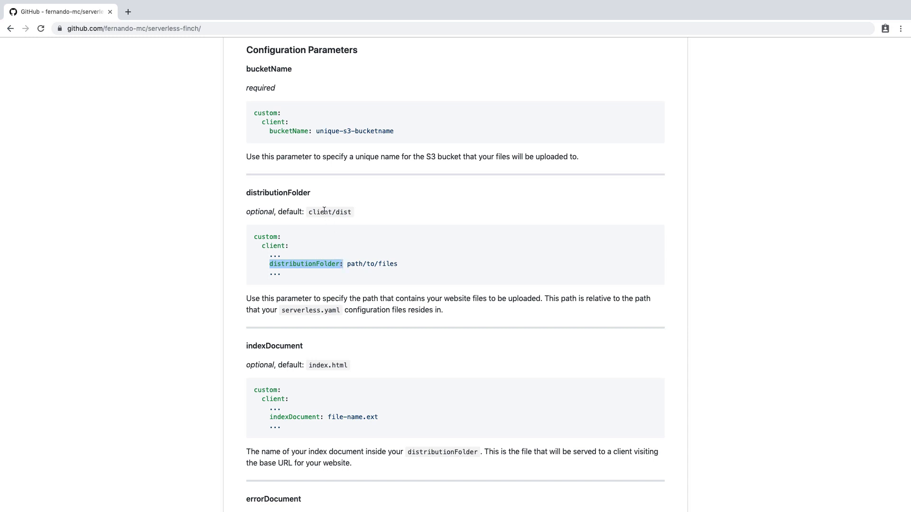
pyautogui.moveTo(345, 210)
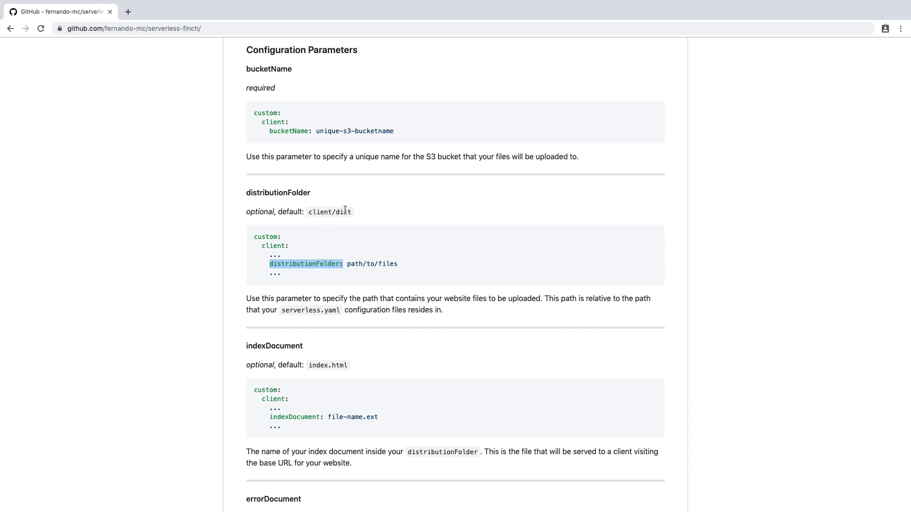
pyautogui.moveTo(355, 212)
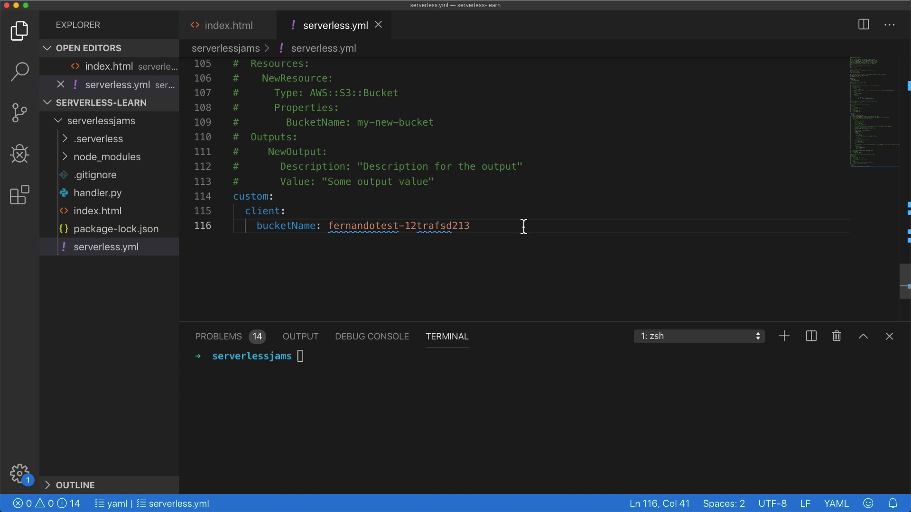
# Add a 'distributionFolder:' key below bucketName in serverless.yml.
pyautogui.write('distributionFolder:')
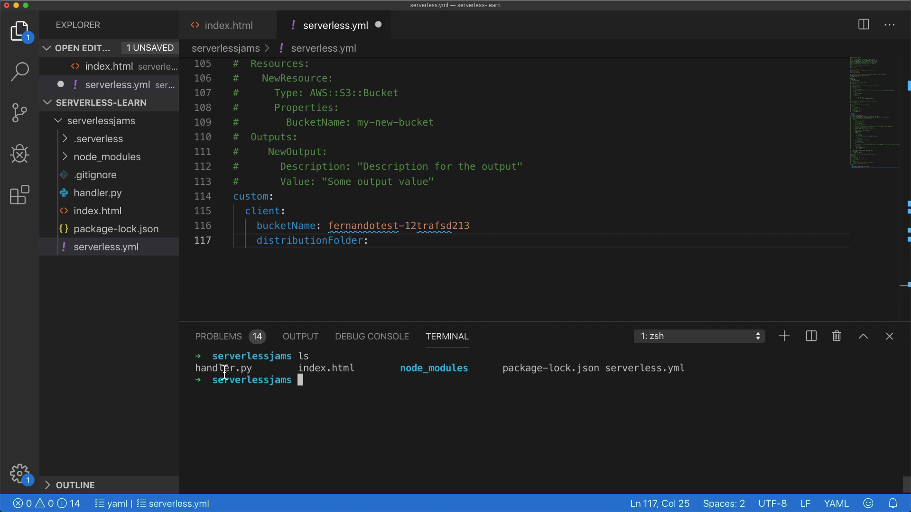
pyautogui.moveTo(318, 370)
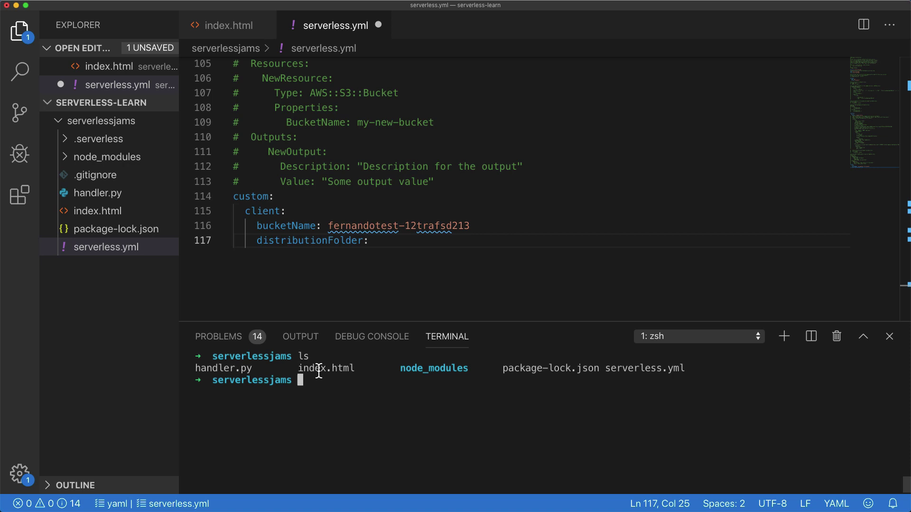
# Make a frontend folder, move index.html into it, and set distributionFolder to frontend.
pyautogui.doubleClick(326, 368)
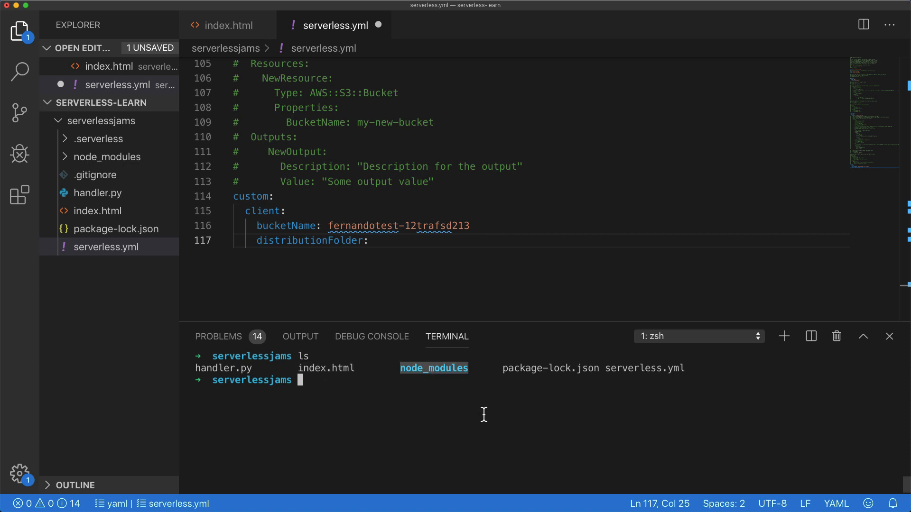
pyautogui.moveTo(458, 437)
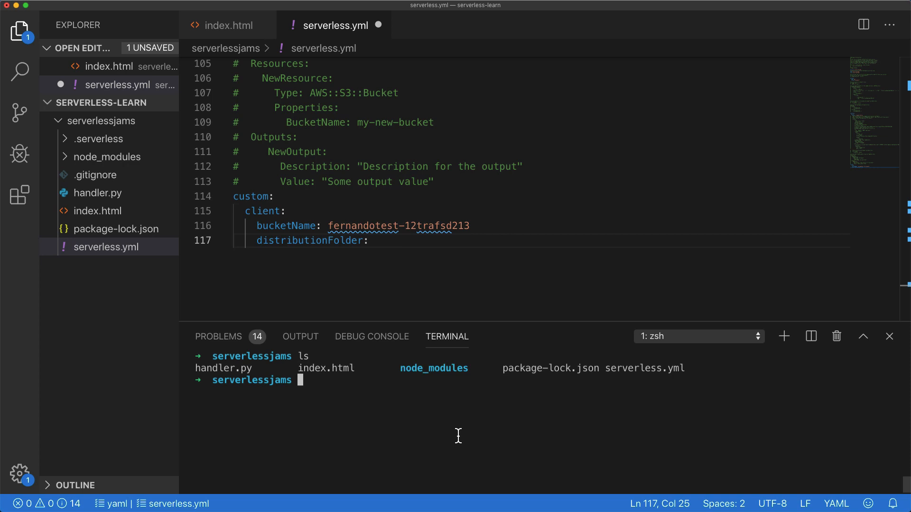
pyautogui.write('mkdir frontend')
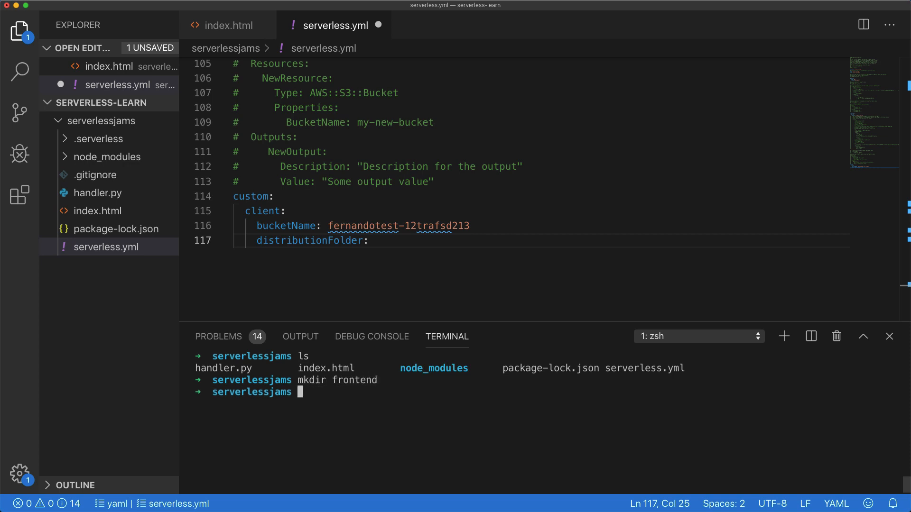
pyautogui.write('mv index.html')
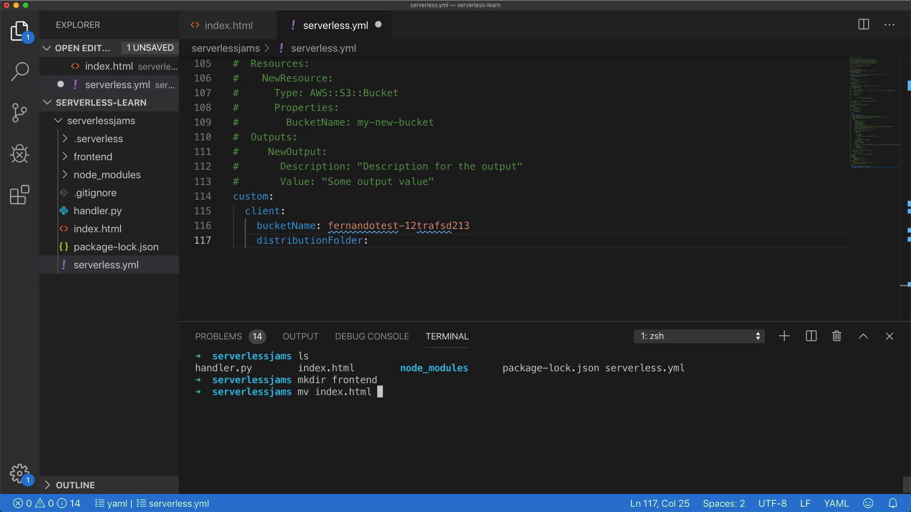
pyautogui.write('frontend/')
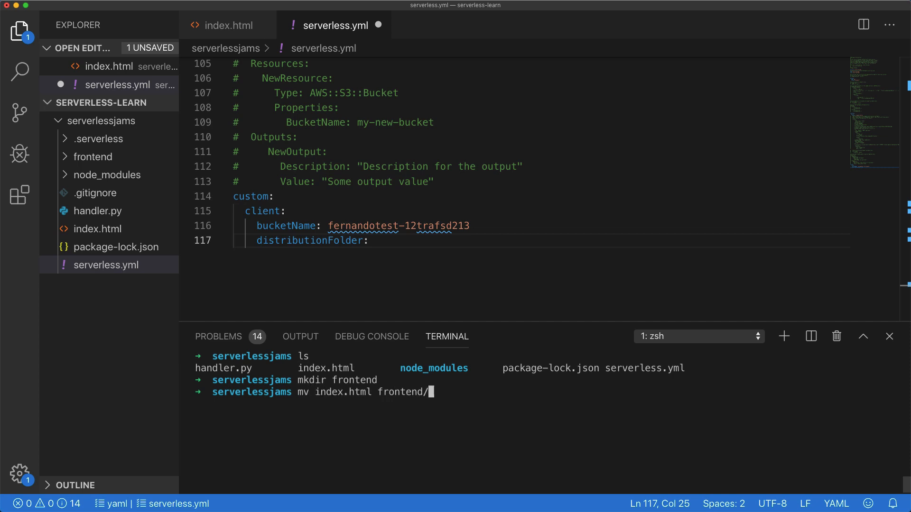
pyautogui.press('Return')
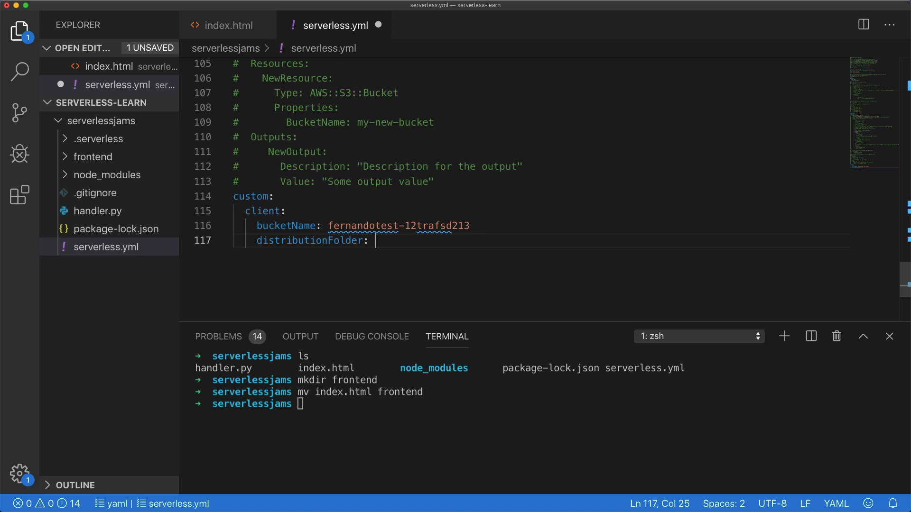
pyautogui.write('frontend')
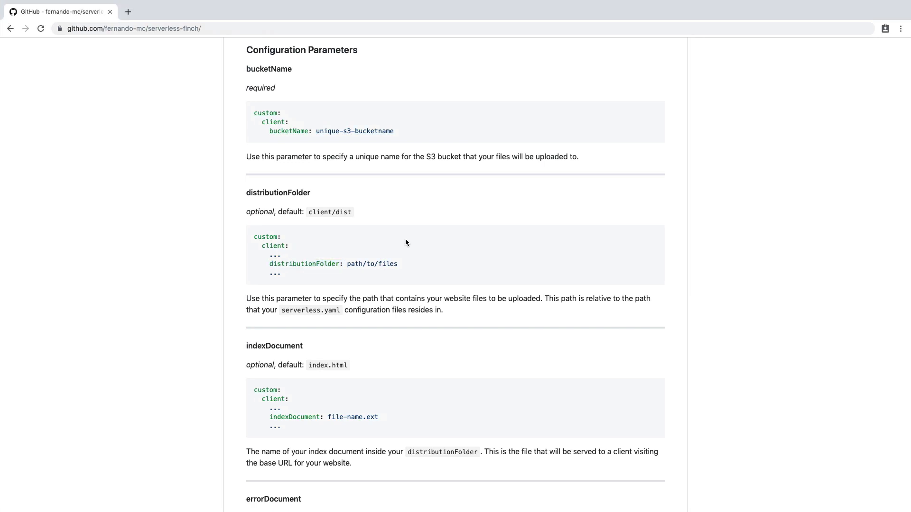
# Scroll the README down and select the errorDocument parameter name.
pyautogui.scroll(-3)
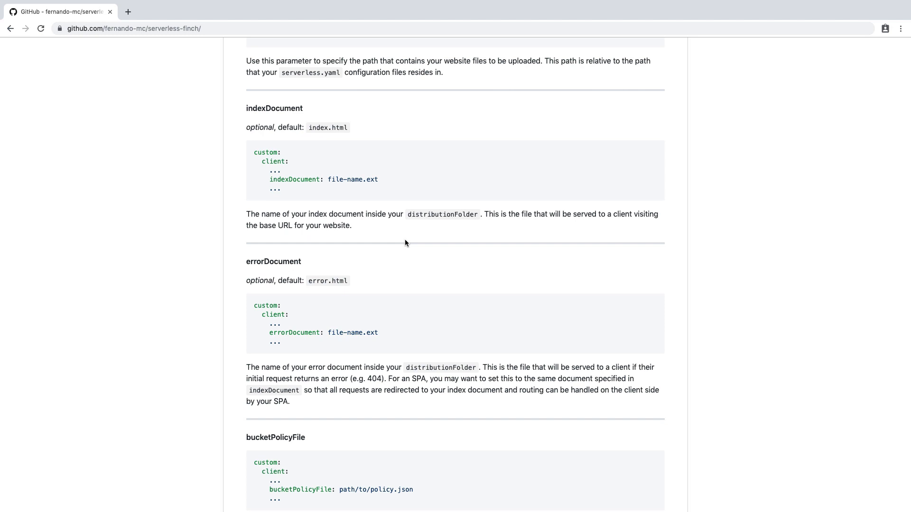
pyautogui.moveTo(271, 332)
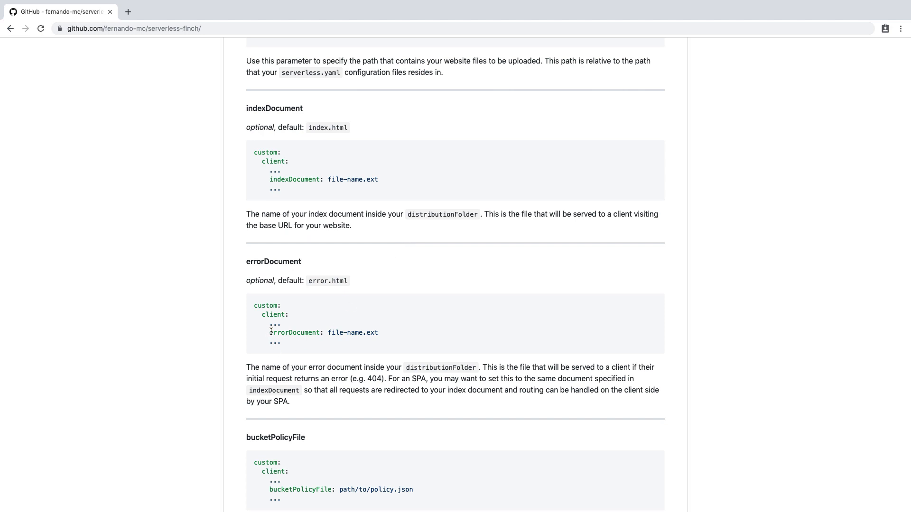
pyautogui.doubleClick(295, 332)
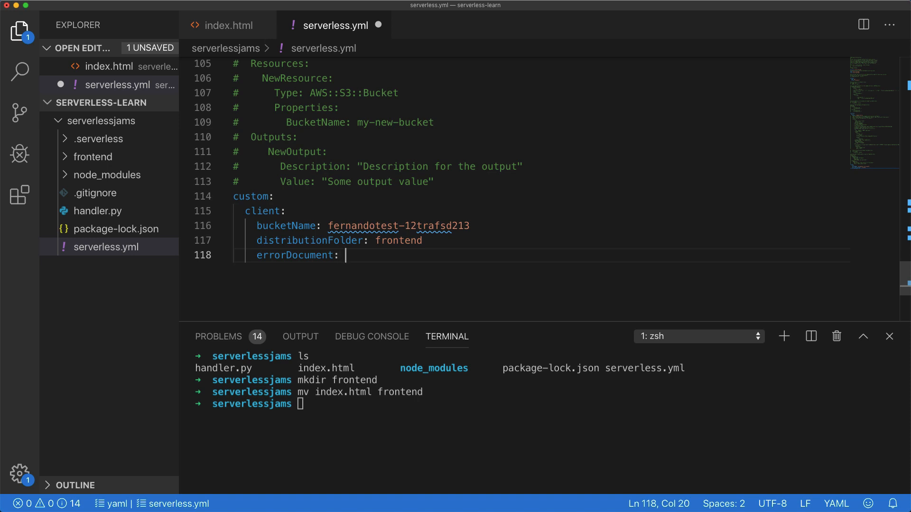
# Set errorDocument to index.html in the client block of serverless.yml.
pyautogui.write('index.')
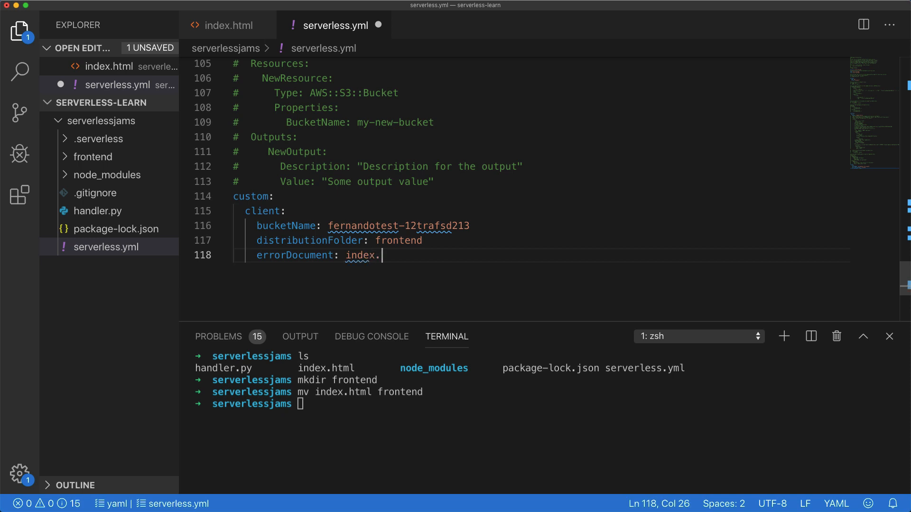
pyautogui.write('html')
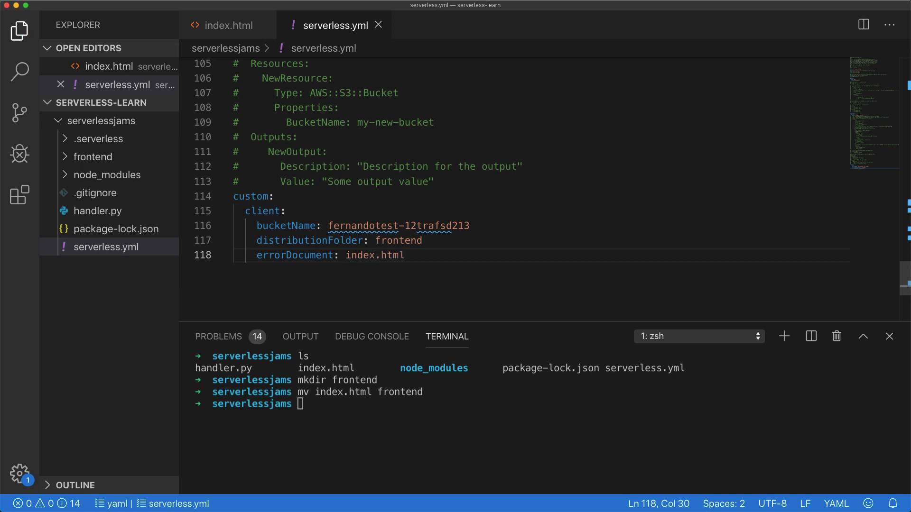
pyautogui.moveTo(498, 359)
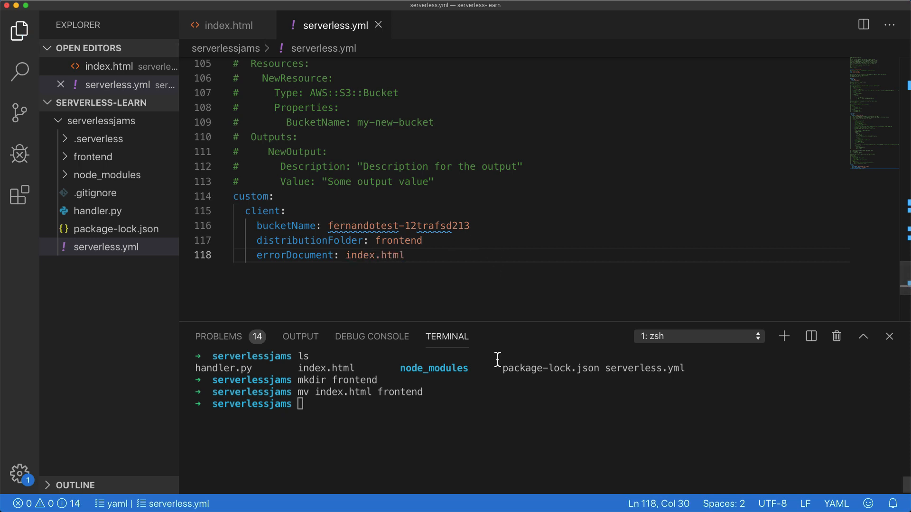
pyautogui.moveTo(485, 429)
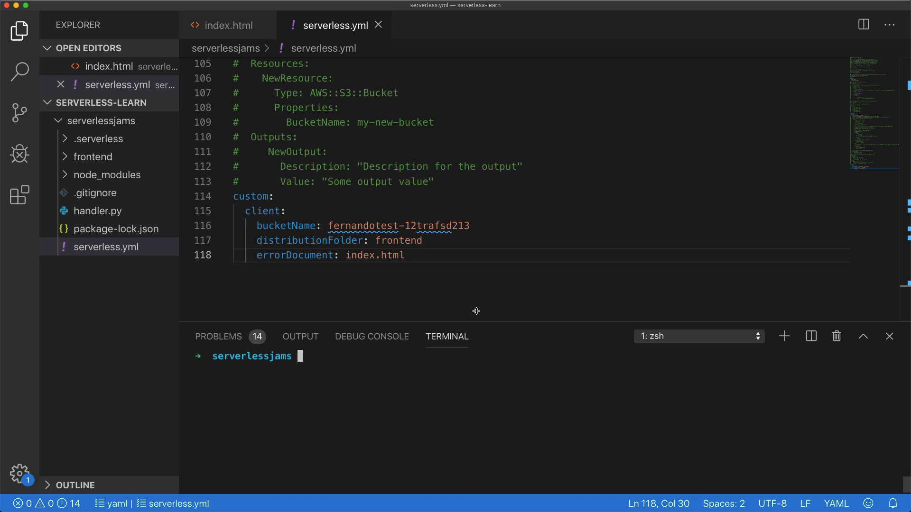
pyautogui.moveTo(437, 393)
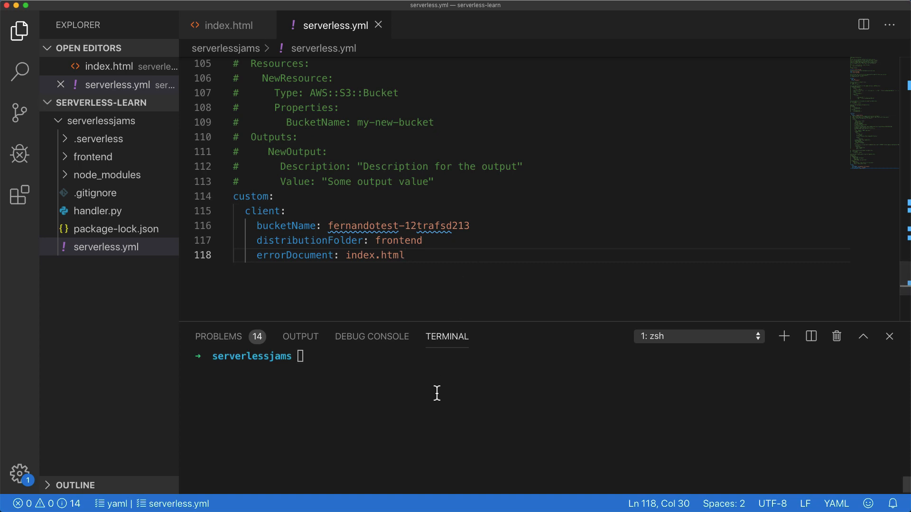
# Run 'serverless client deploy', which fails because 'client' is not found.
pyautogui.write('s')
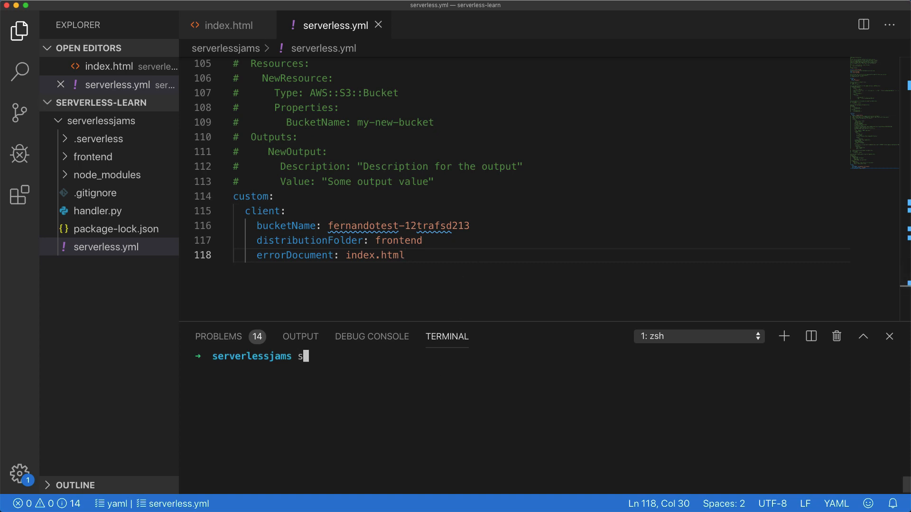
pyautogui.write('erverless cleint')
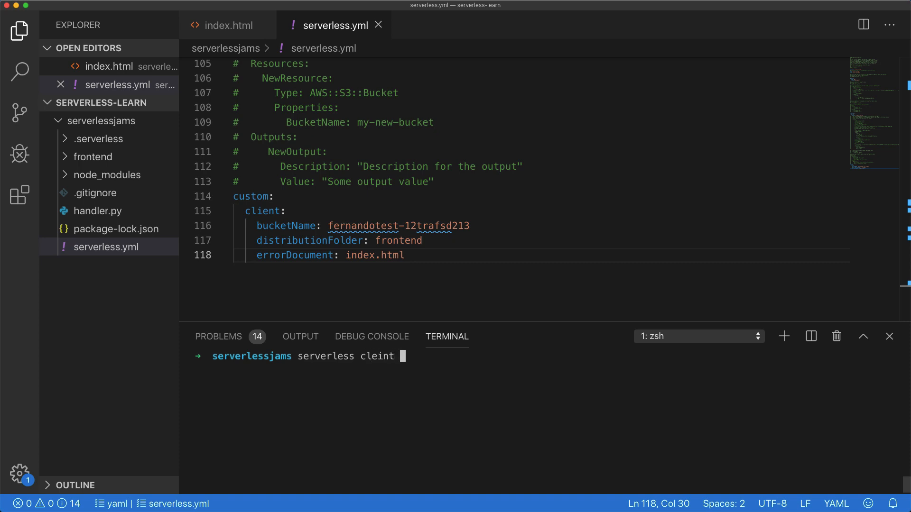
pyautogui.write('deploy')
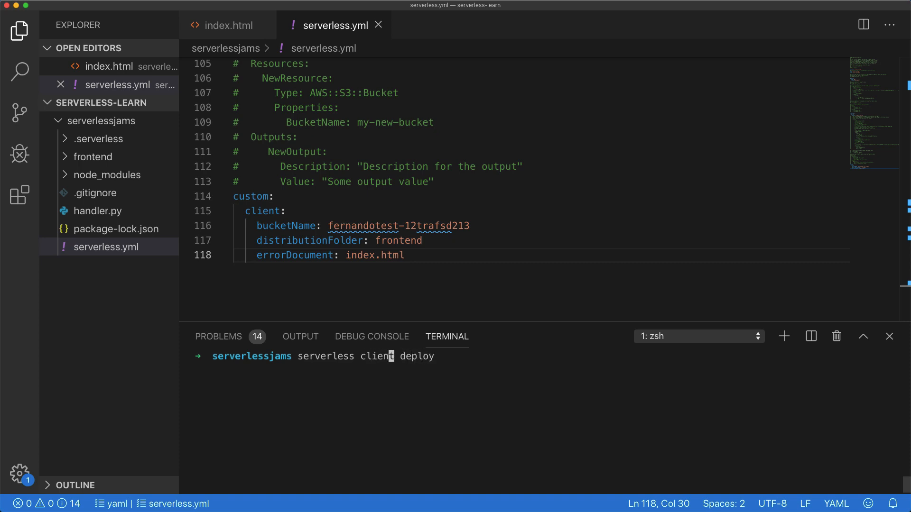
pyautogui.press('Return')
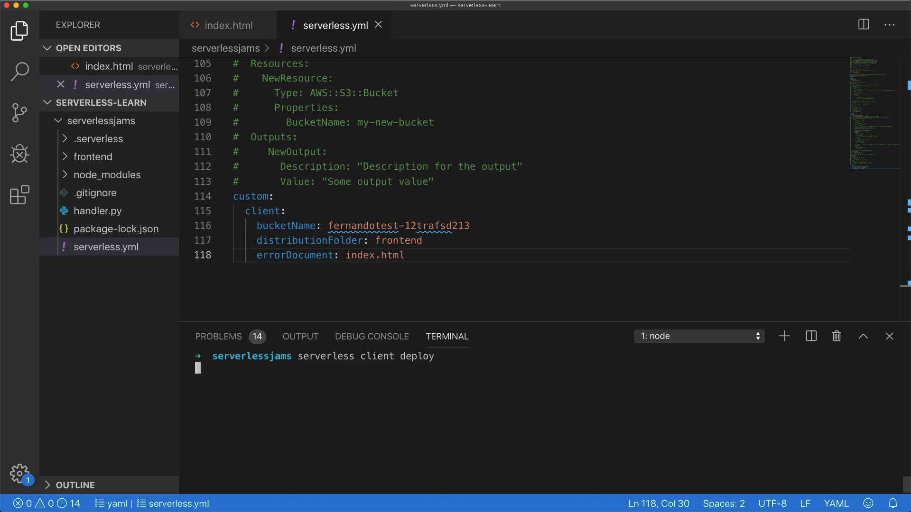
pyautogui.press('Return')
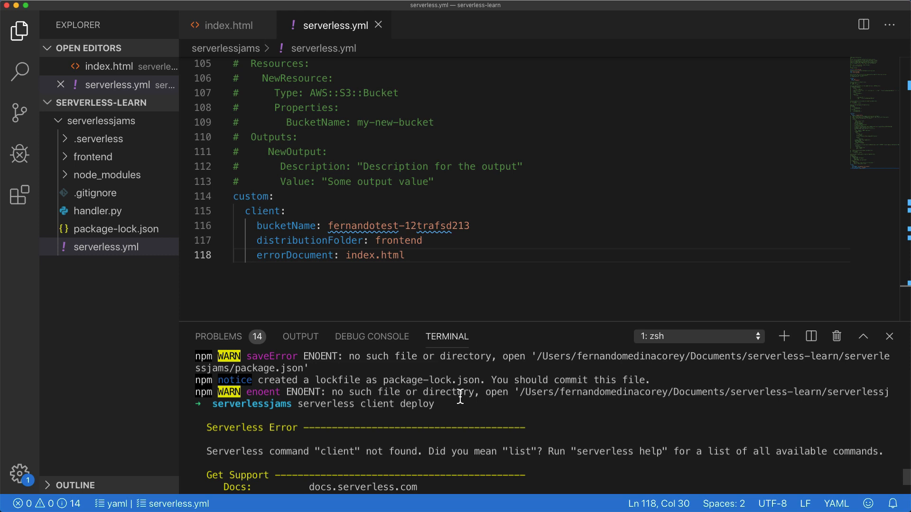
# Open a new line above the custom section and start typing 'plugins'.
pyautogui.click(433, 181)
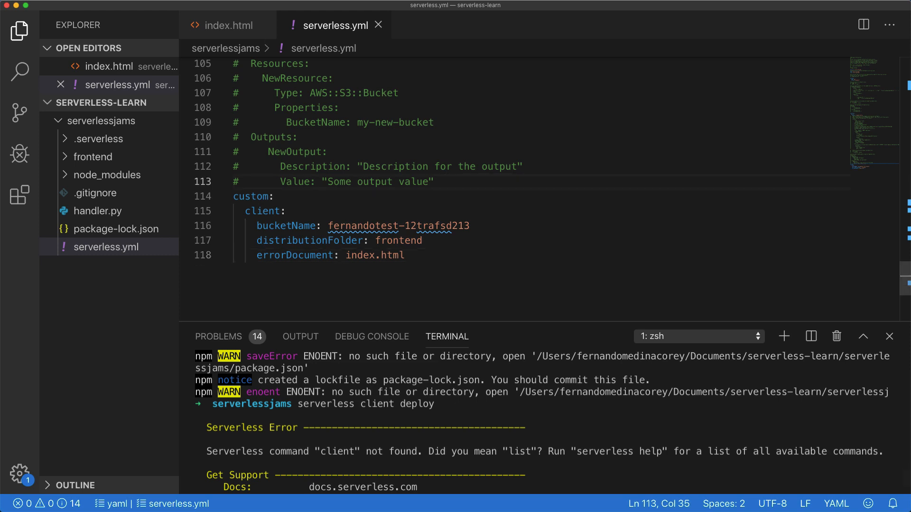
pyautogui.press('enter')
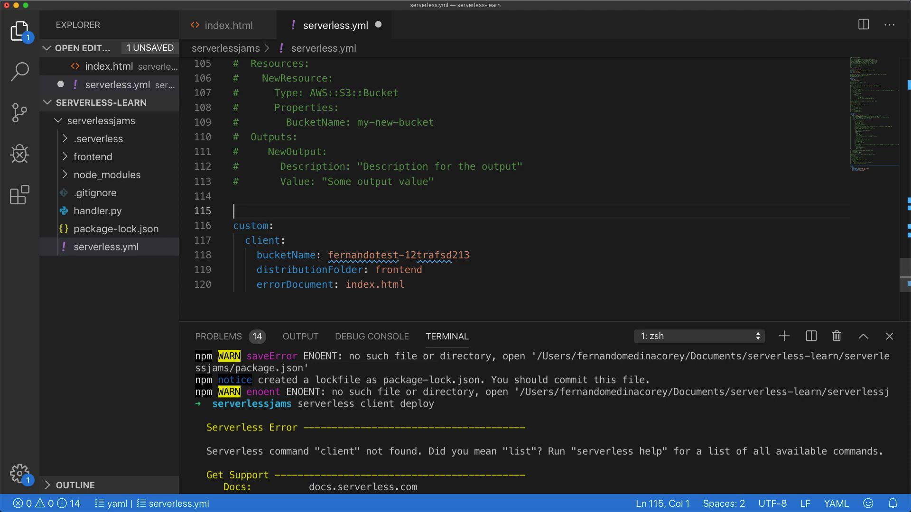
pyautogui.write('plugins')
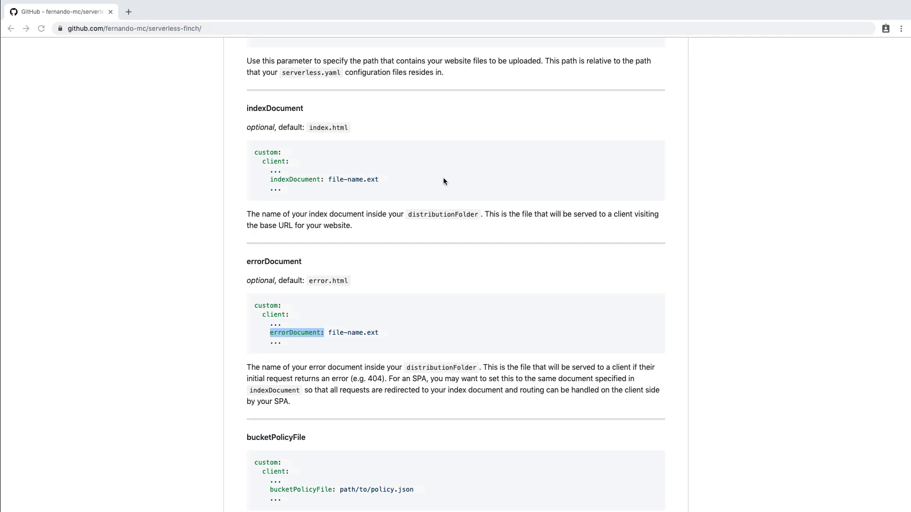
# Scroll the serverless-finch README up to its Usage plugins snippet.
pyautogui.scroll(3)
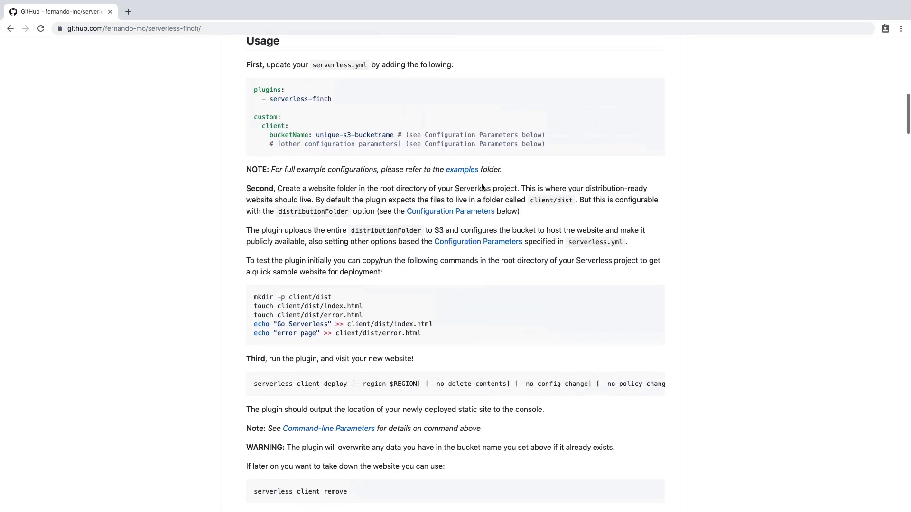
pyautogui.scroll(3)
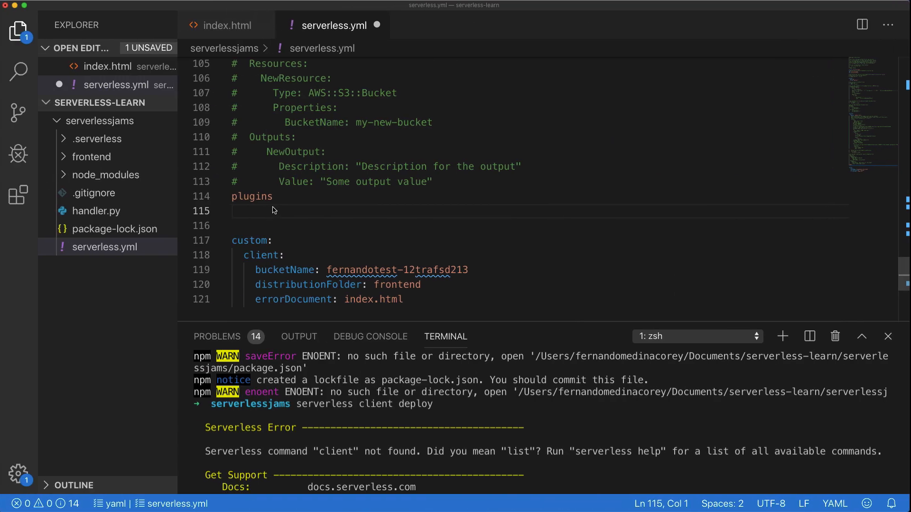
# Add '- serverless-finch' under plugins in serverless.yml and highlight the entry.
pyautogui.write('- serverless-finch')
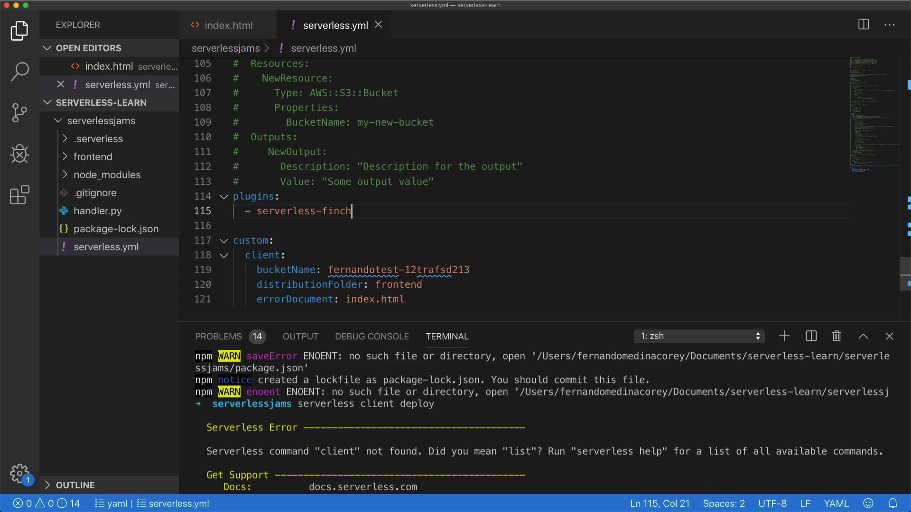
pyautogui.click(258, 211)
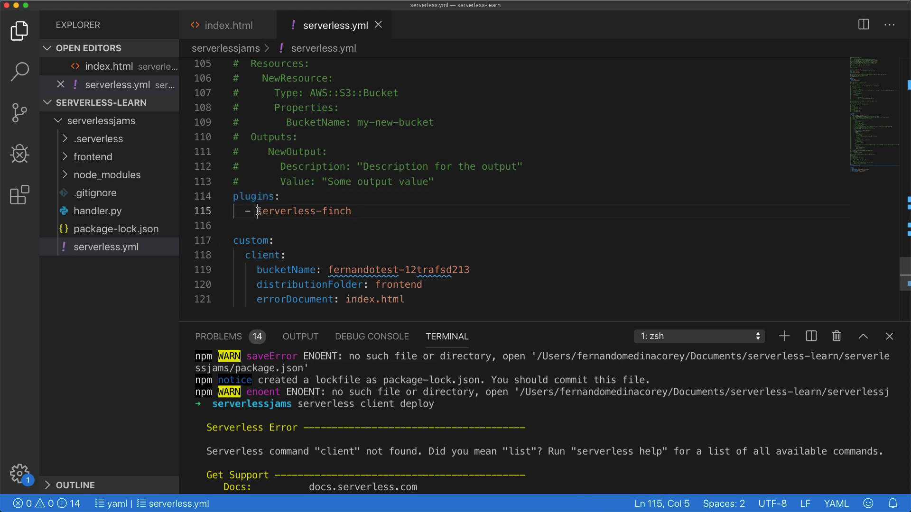
pyautogui.doubleClick(303, 211)
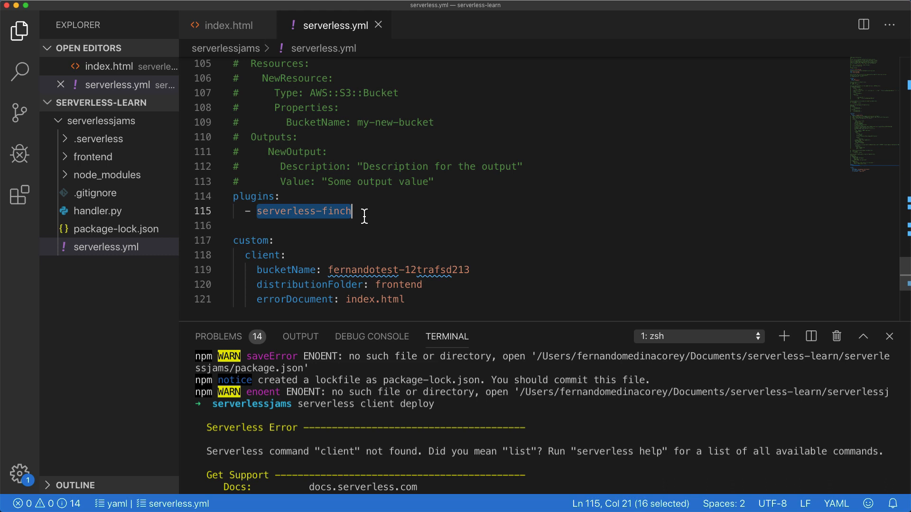
pyautogui.moveTo(360, 222)
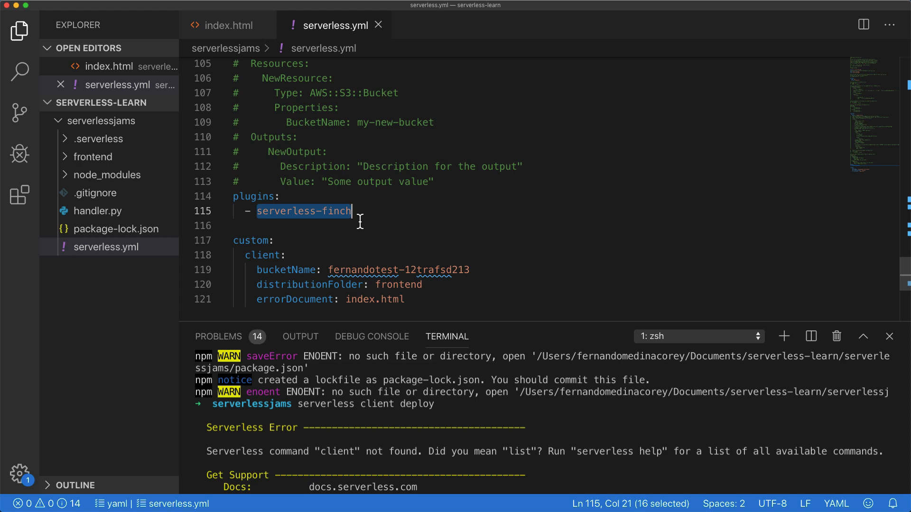
pyautogui.click(243, 210)
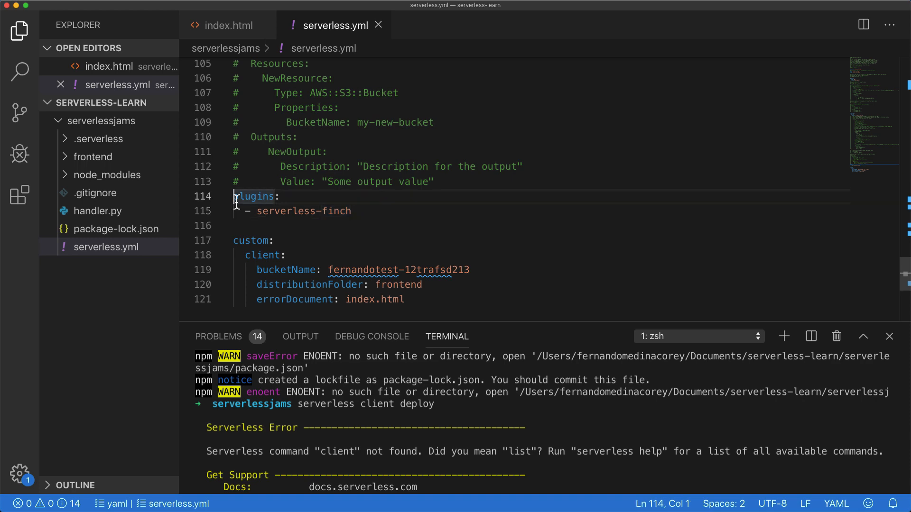
pyautogui.moveTo(577, 400)
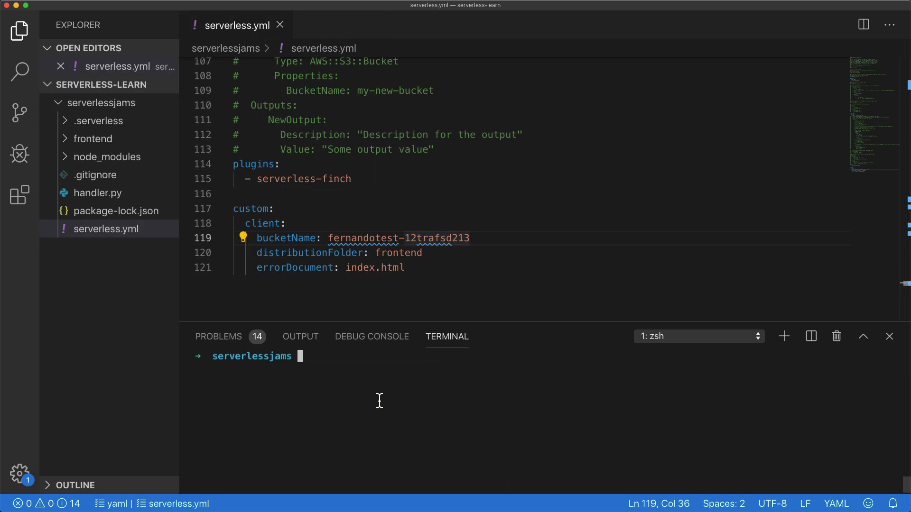
# Run serverless client deploy and confirm proceeding with the deployment.
pyautogui.write('serverless client deploy')
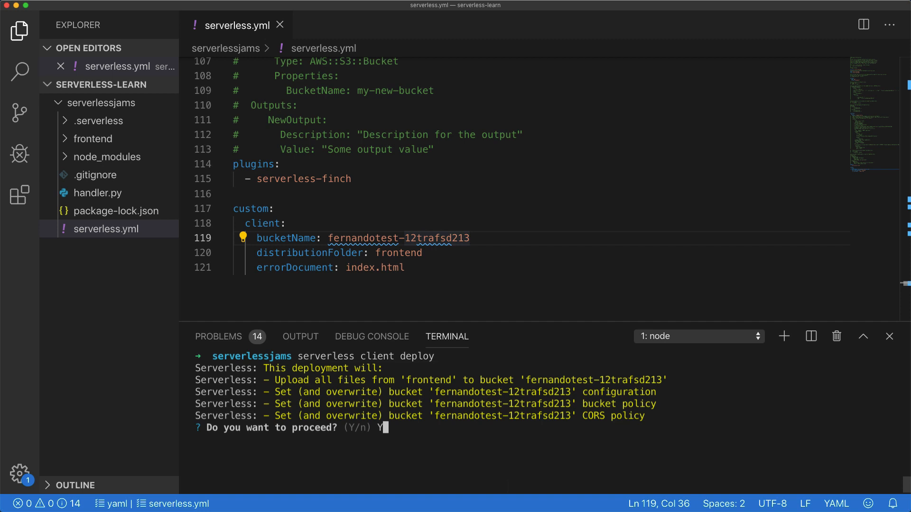
pyautogui.press('Return')
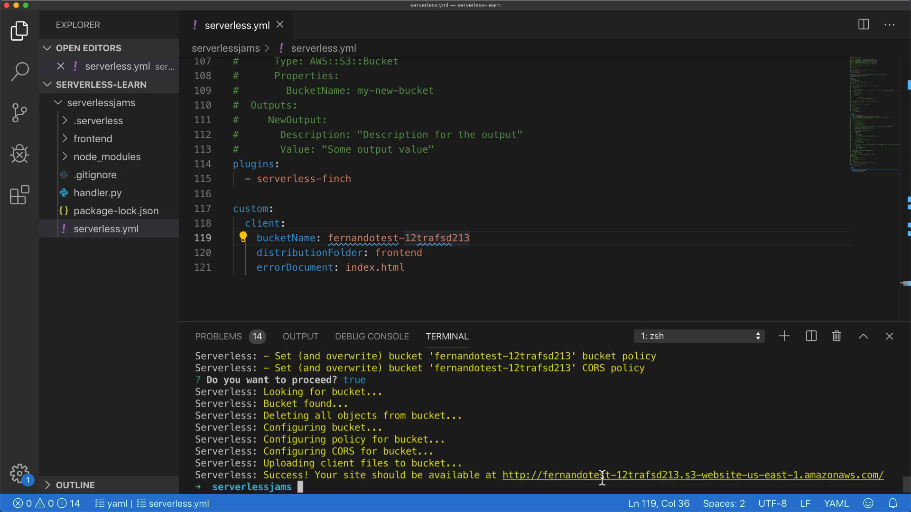
pyautogui.moveTo(558, 60)
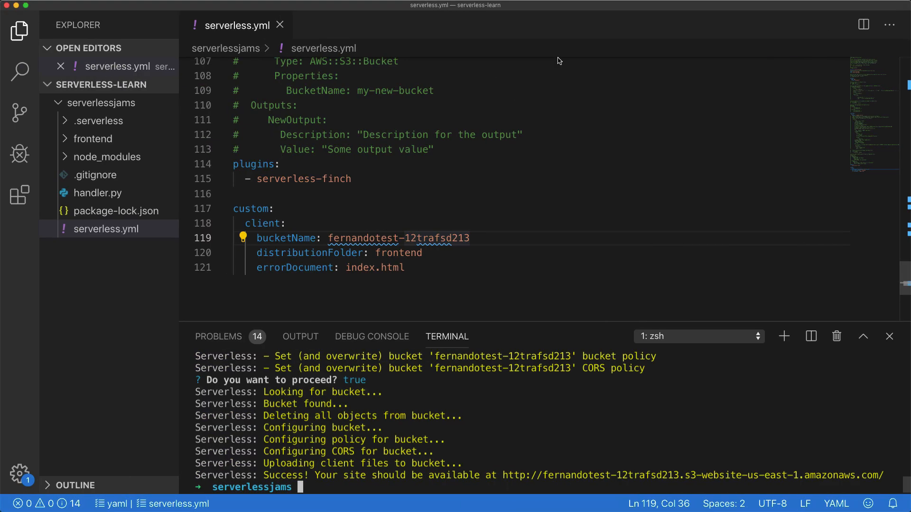
# Change frontend/index.html to 'Hello serverless!' and enter 'serverless client deploy' in the terminal.
pyautogui.click(93, 138)
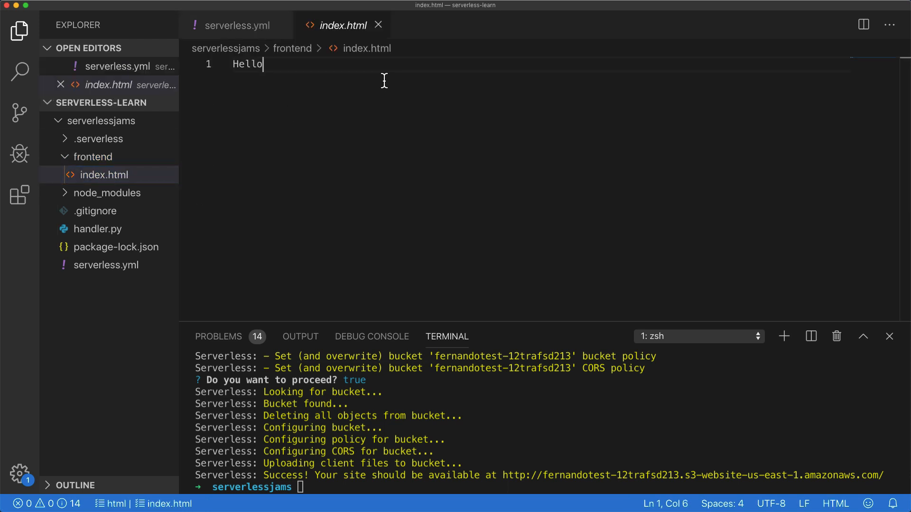
pyautogui.write('serverl')
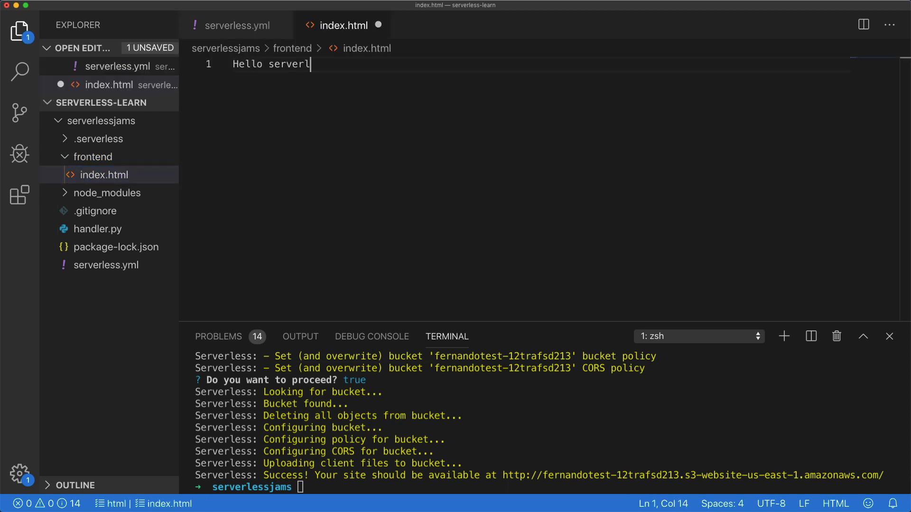
pyautogui.write('ess!')
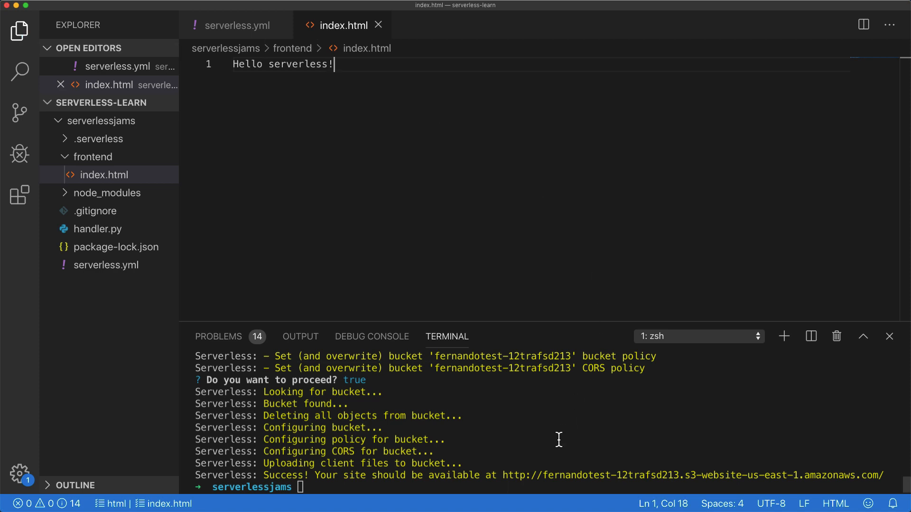
pyautogui.write('serverless client deploy')
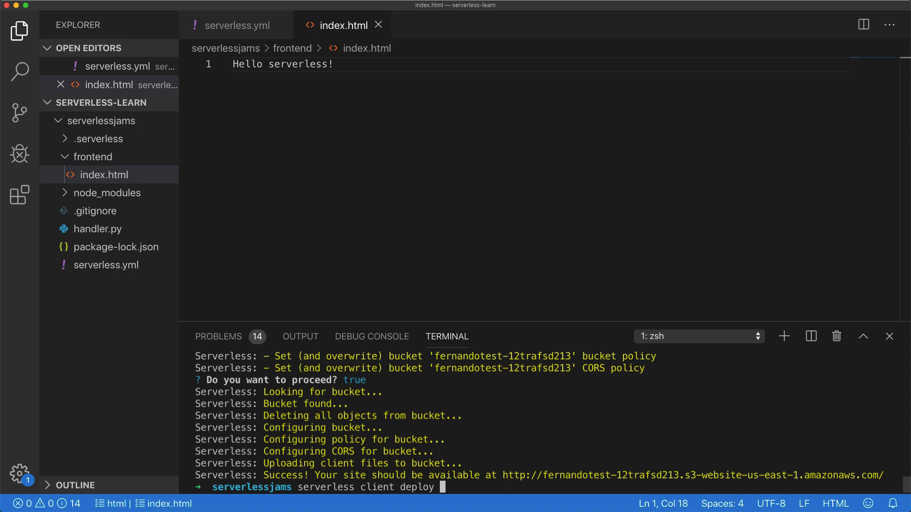
# Rerun the deploy command with --no-confirm and watch the bucket upload output.
pyautogui.write('--no-confirm')
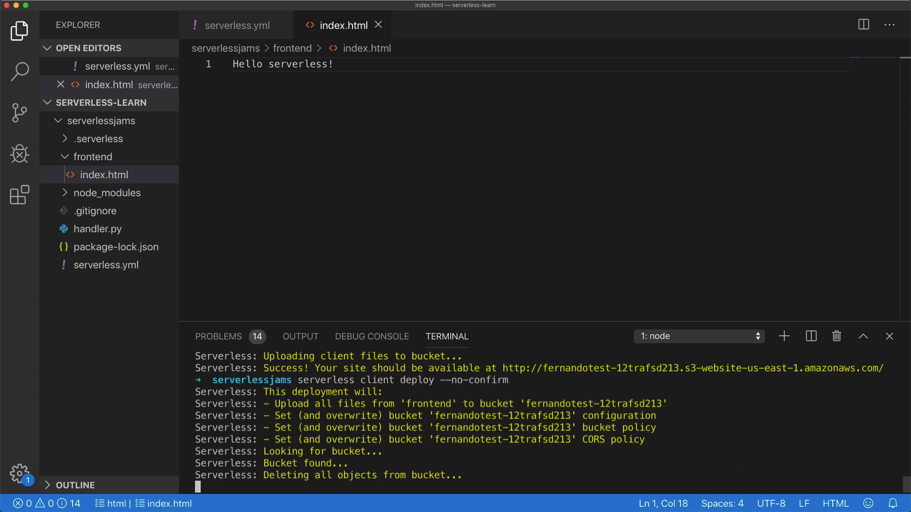
pyautogui.scroll(-3)
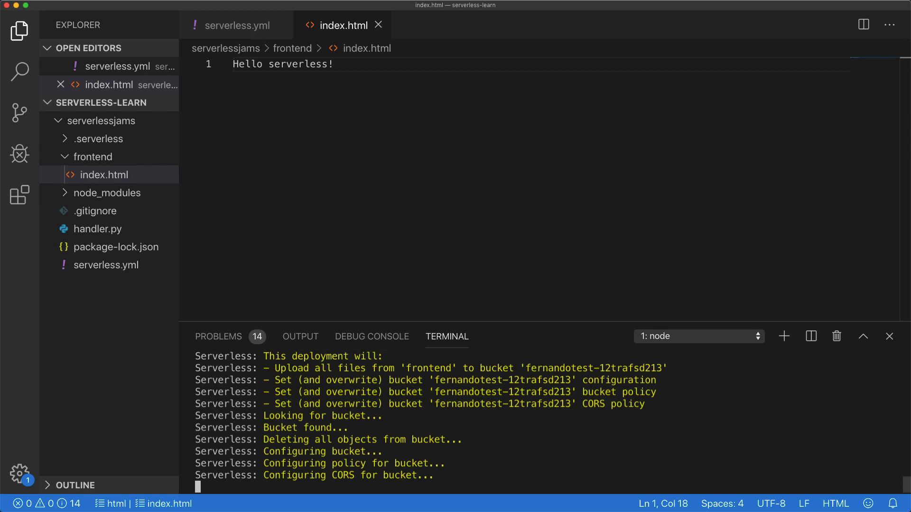